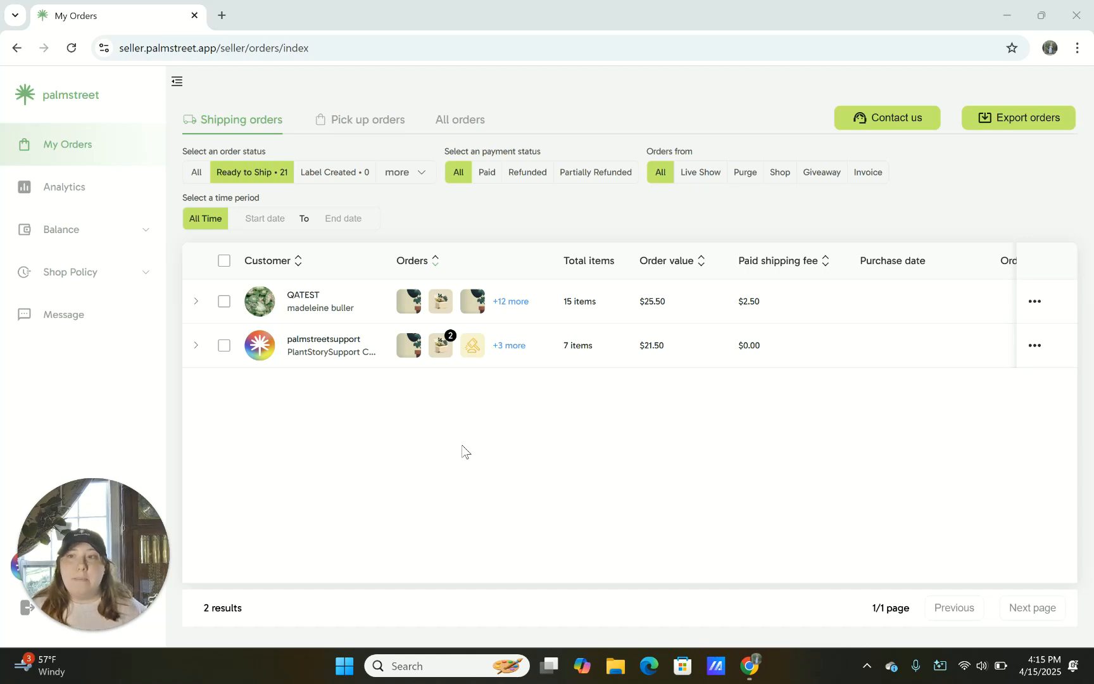
mouse_move(640, 198)
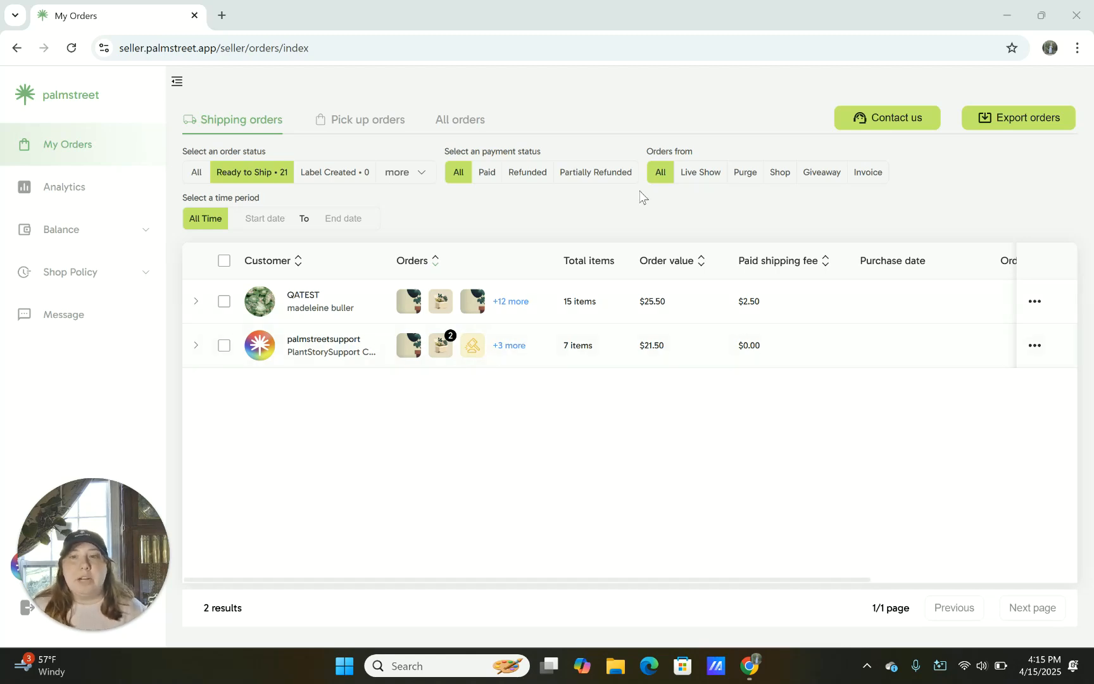
mouse_move(829, 440)
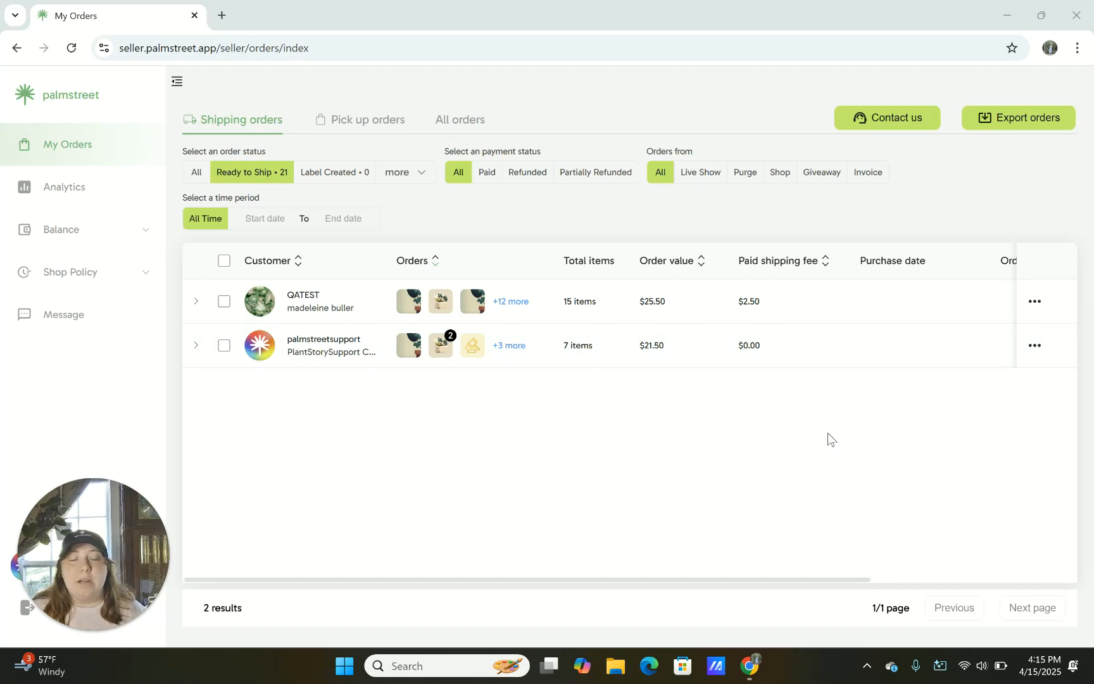
mouse_move(812, 507)
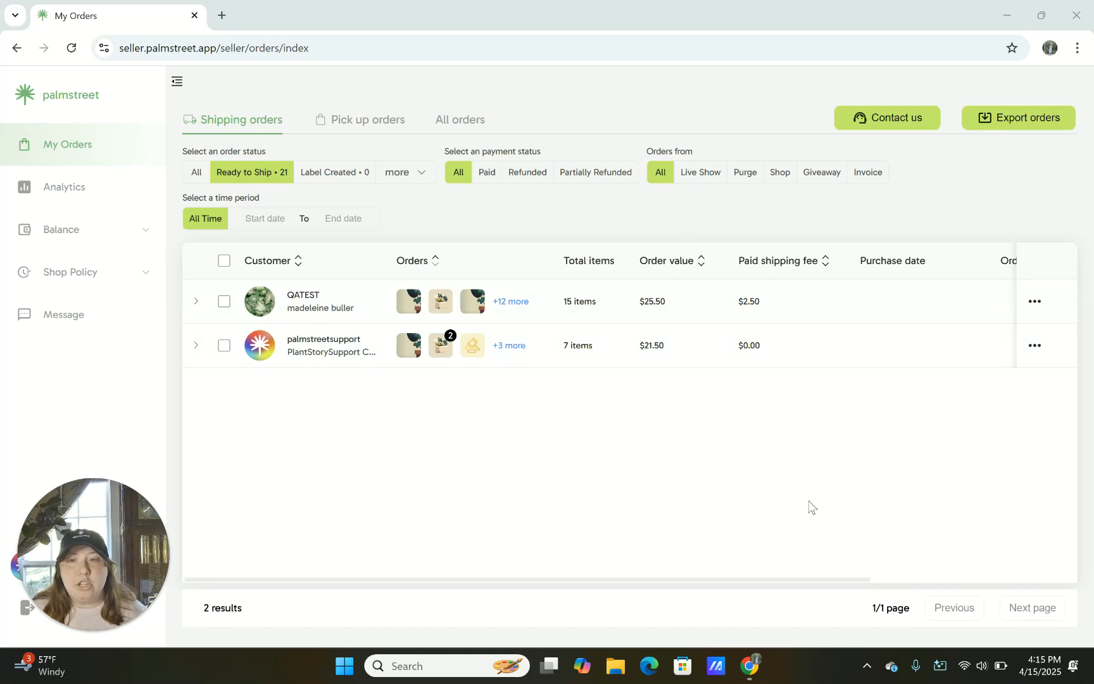
mouse_move(767, 497)
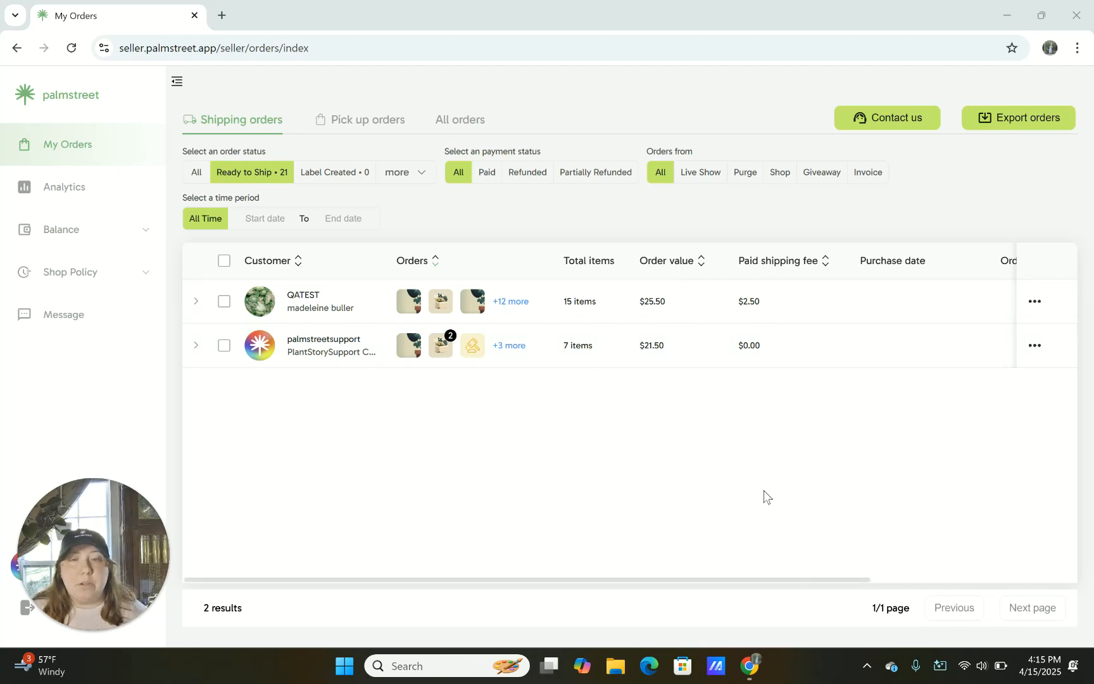
mouse_move(131, 321)
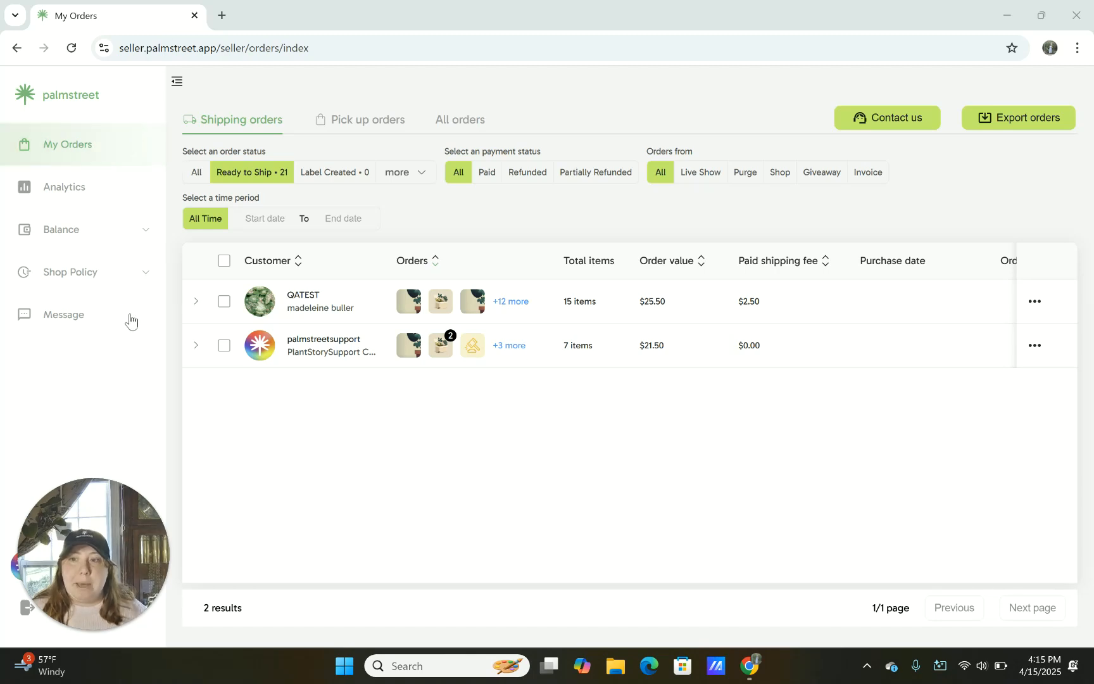
mouse_move(144, 214)
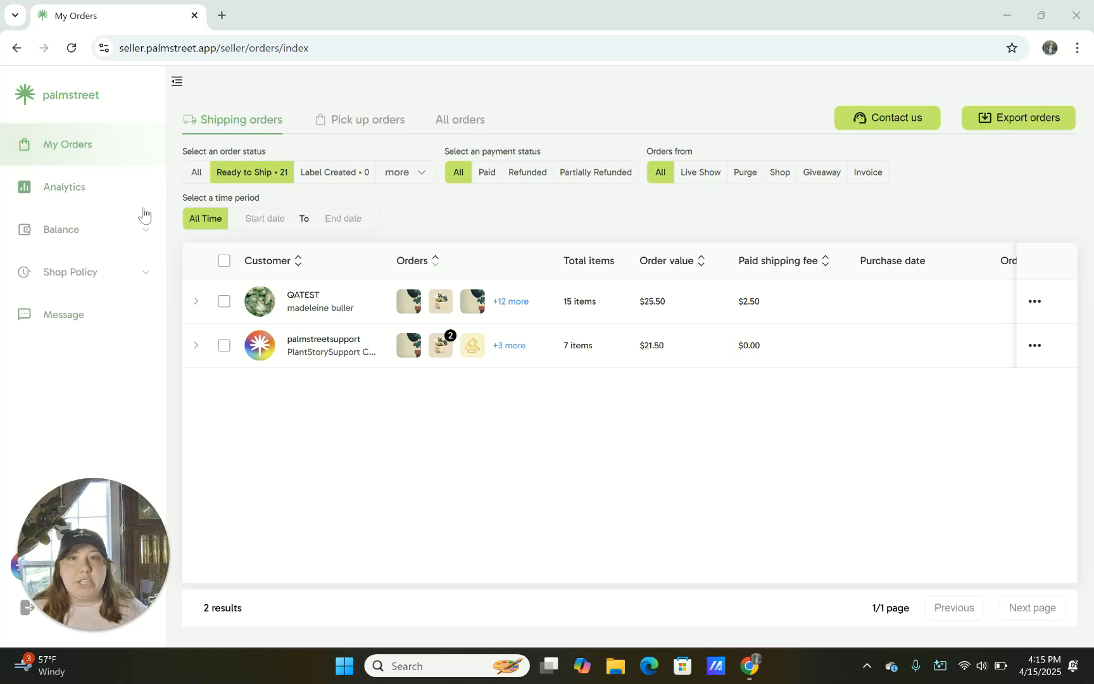
mouse_move(407, 389)
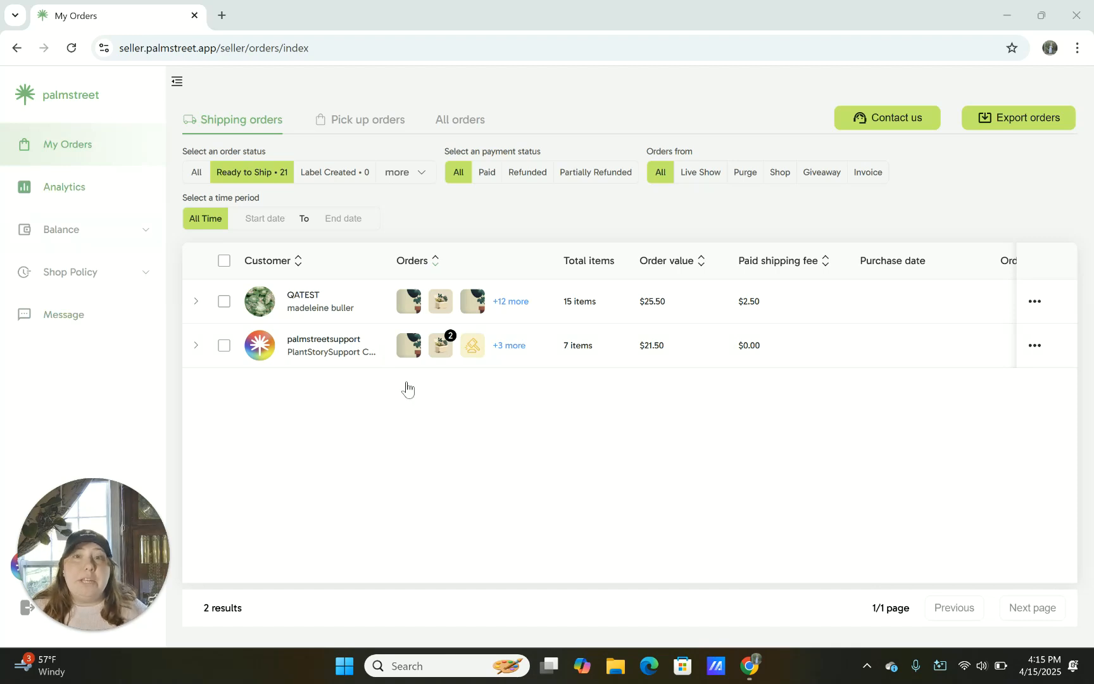
mouse_move(295, 398)
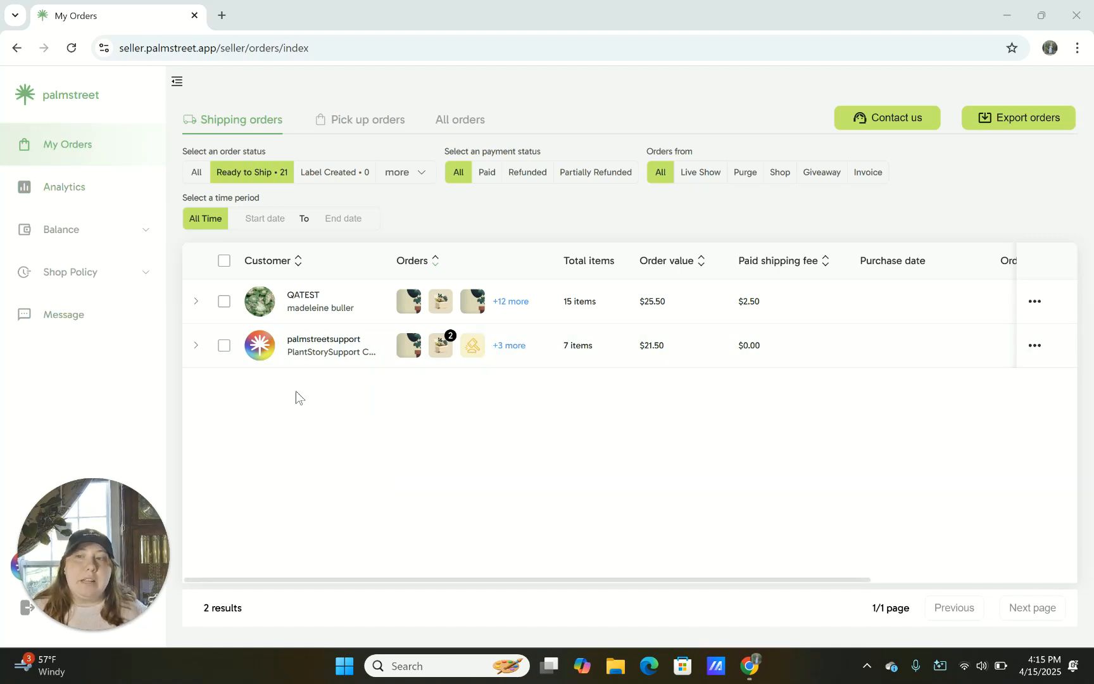
mouse_move(100, 405)
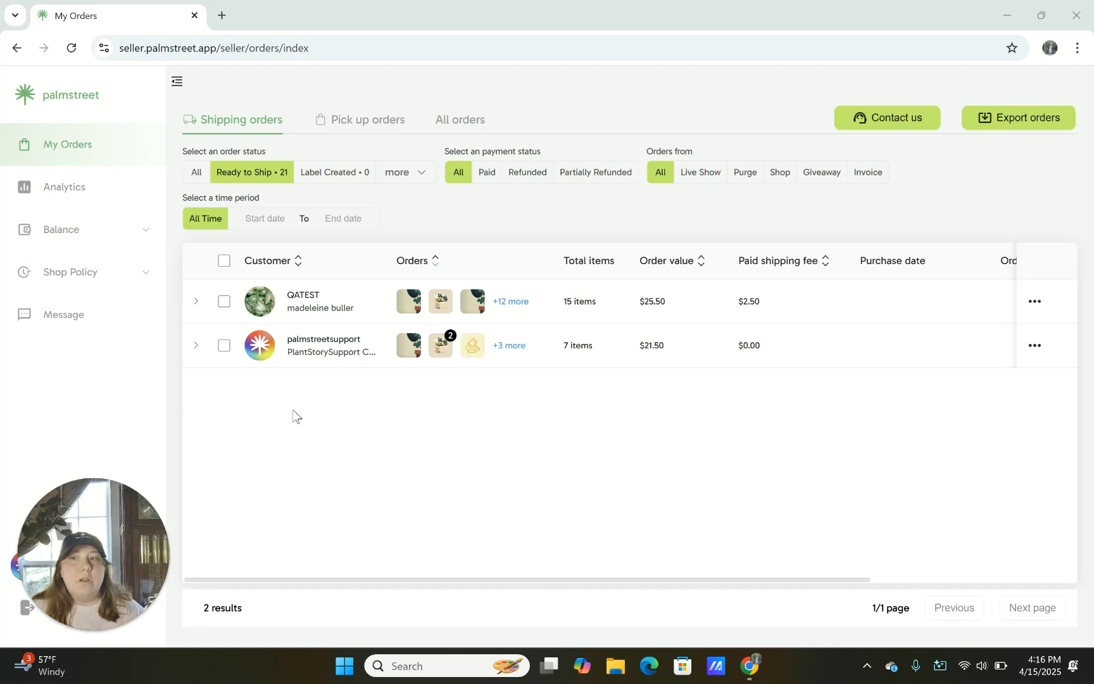
mouse_move(358, 481)
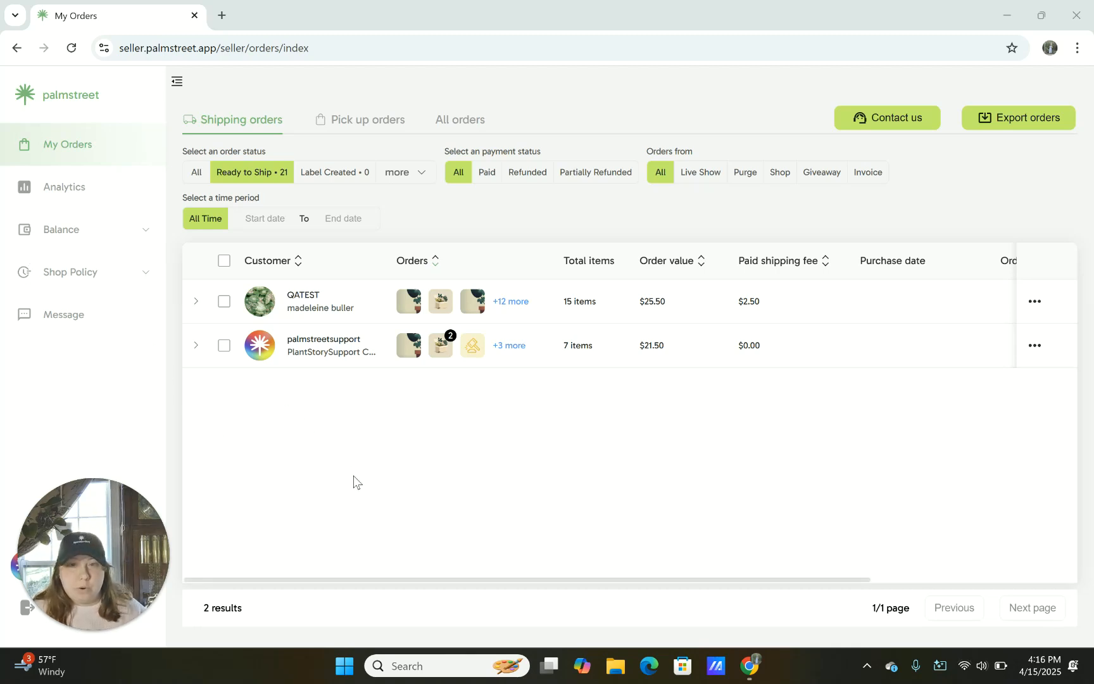
mouse_move(528, 498)
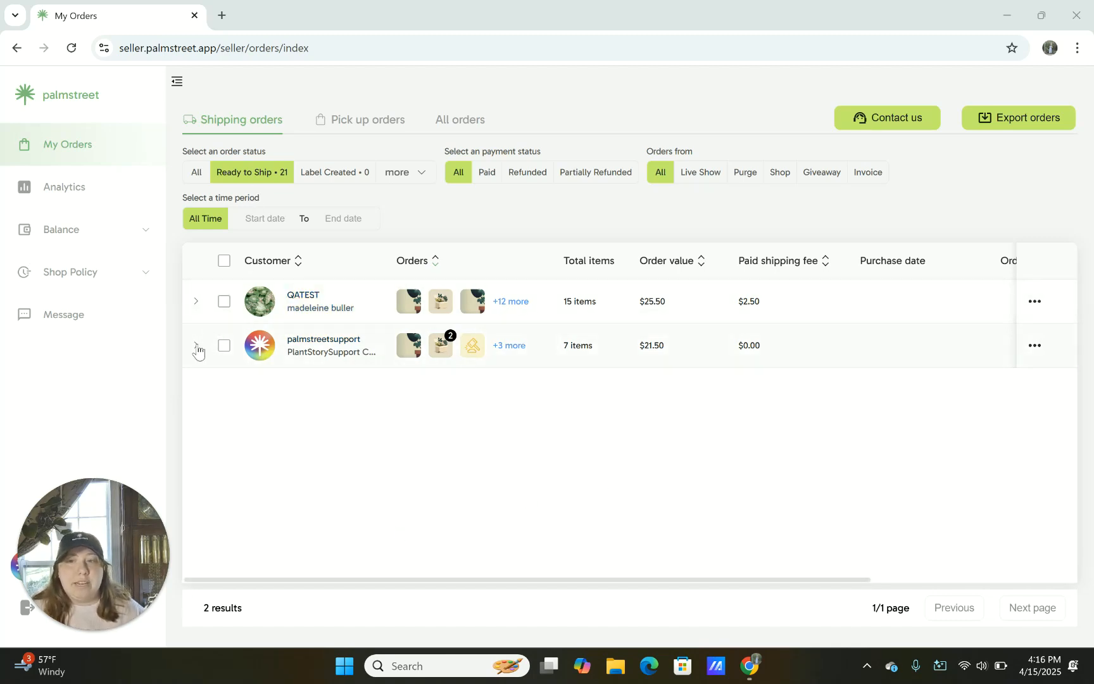
Expand the 7-item order and scroll through its item rows, including the INSULATION entries.
click(197, 344)
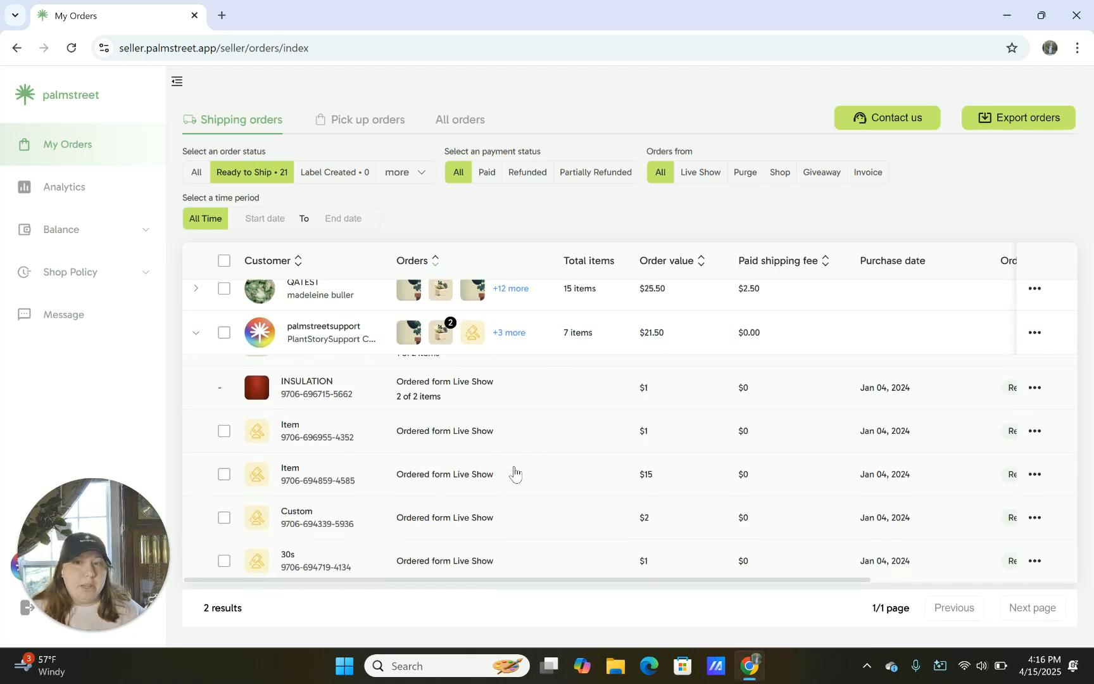
scroll(up, 3)
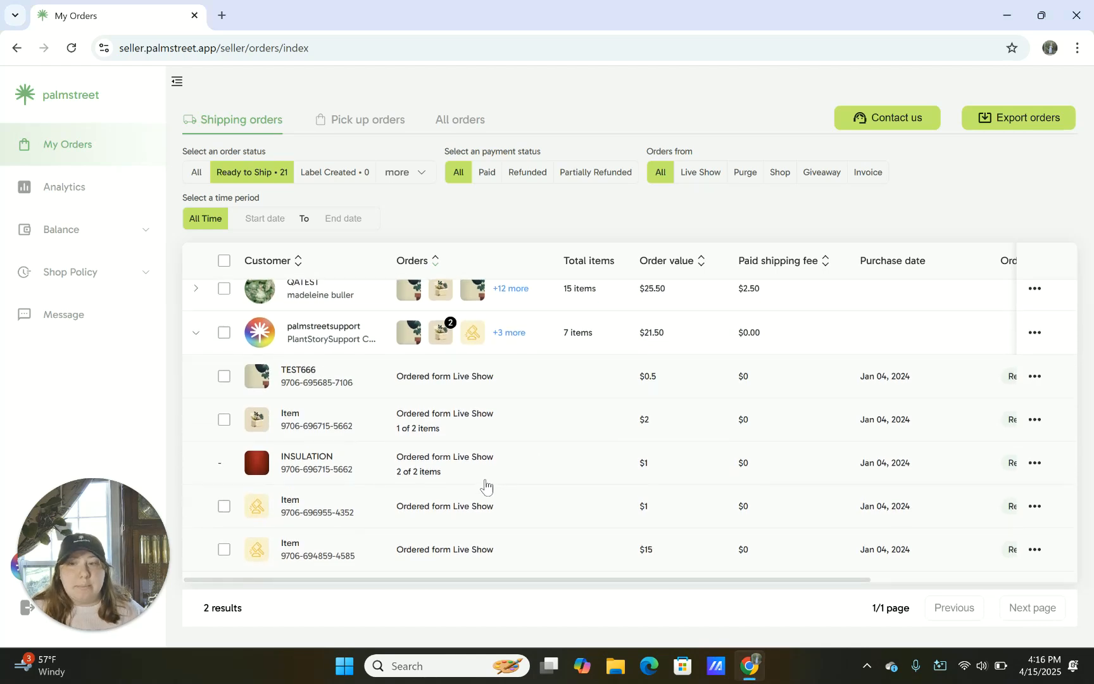
mouse_move(504, 425)
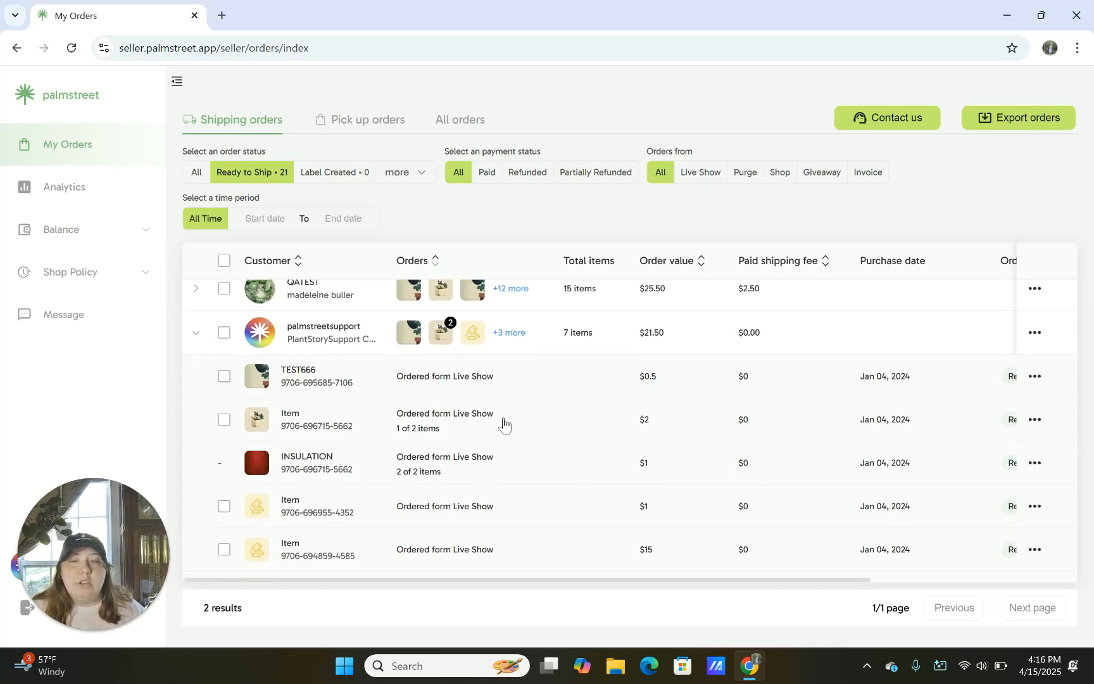
mouse_move(567, 458)
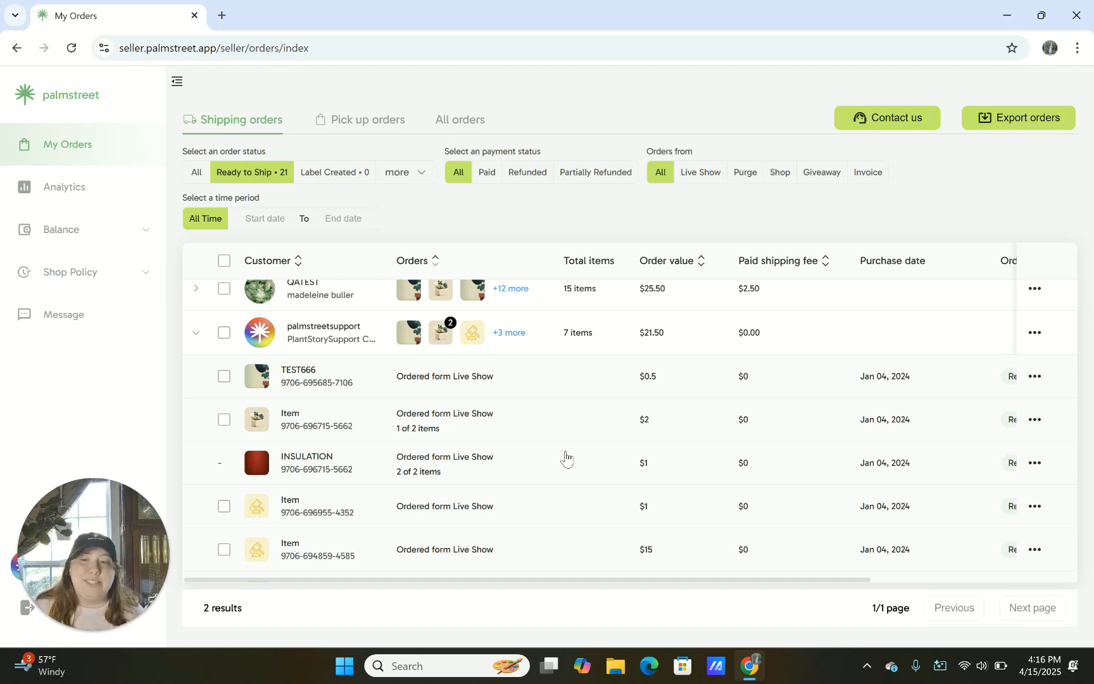
mouse_move(582, 433)
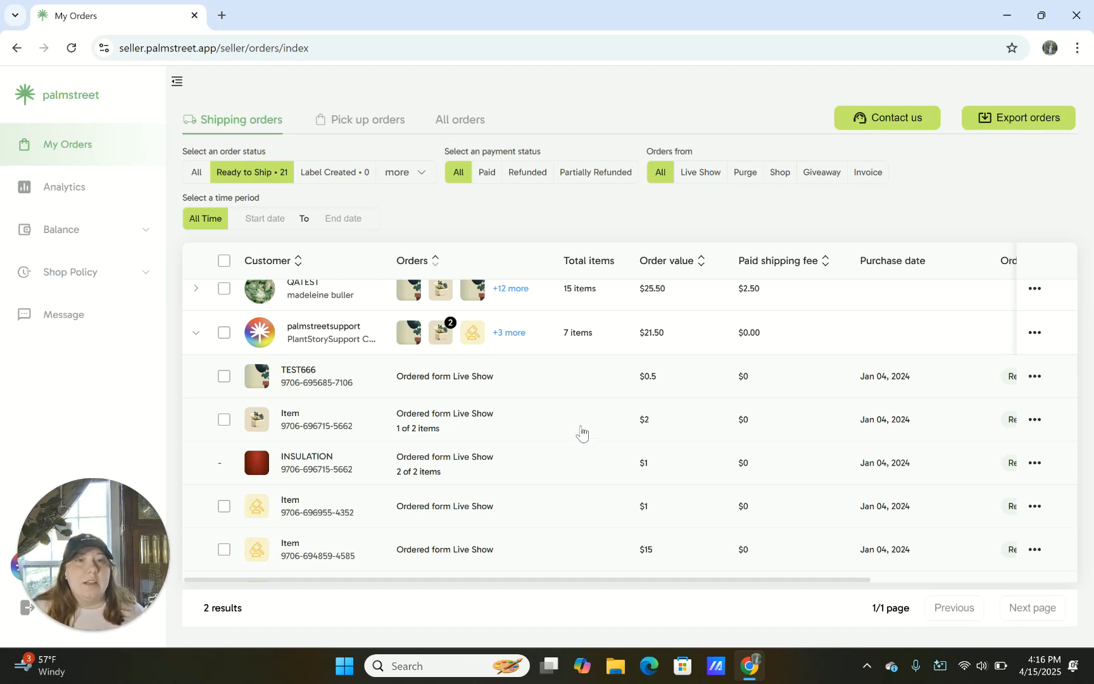
mouse_move(642, 431)
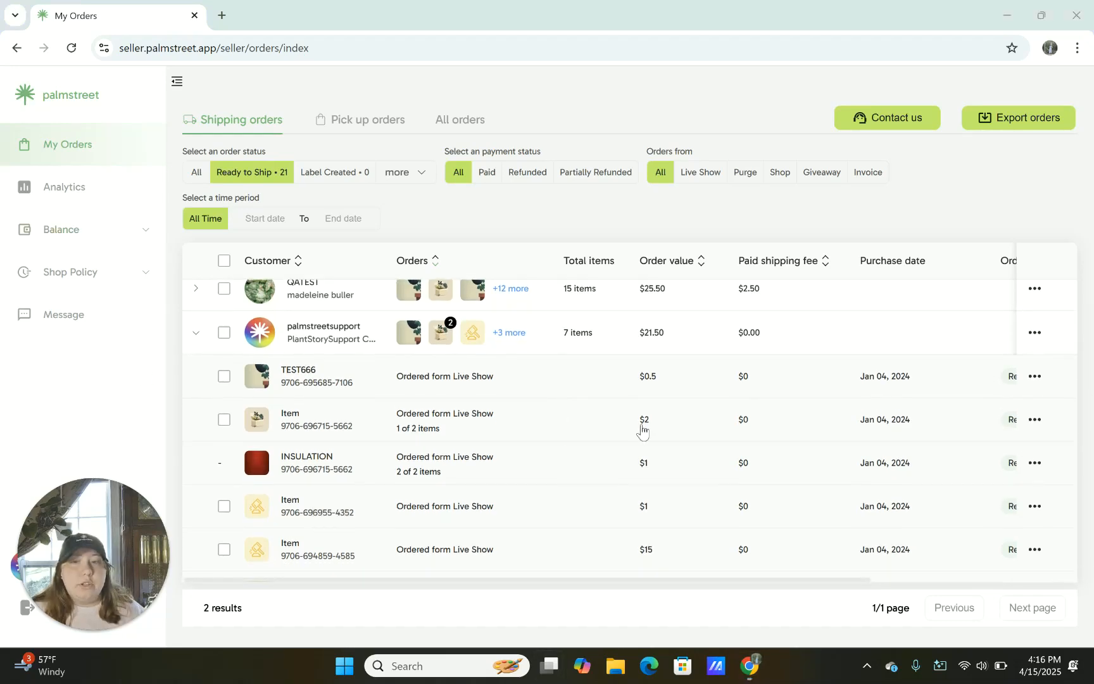
scroll(down, 3)
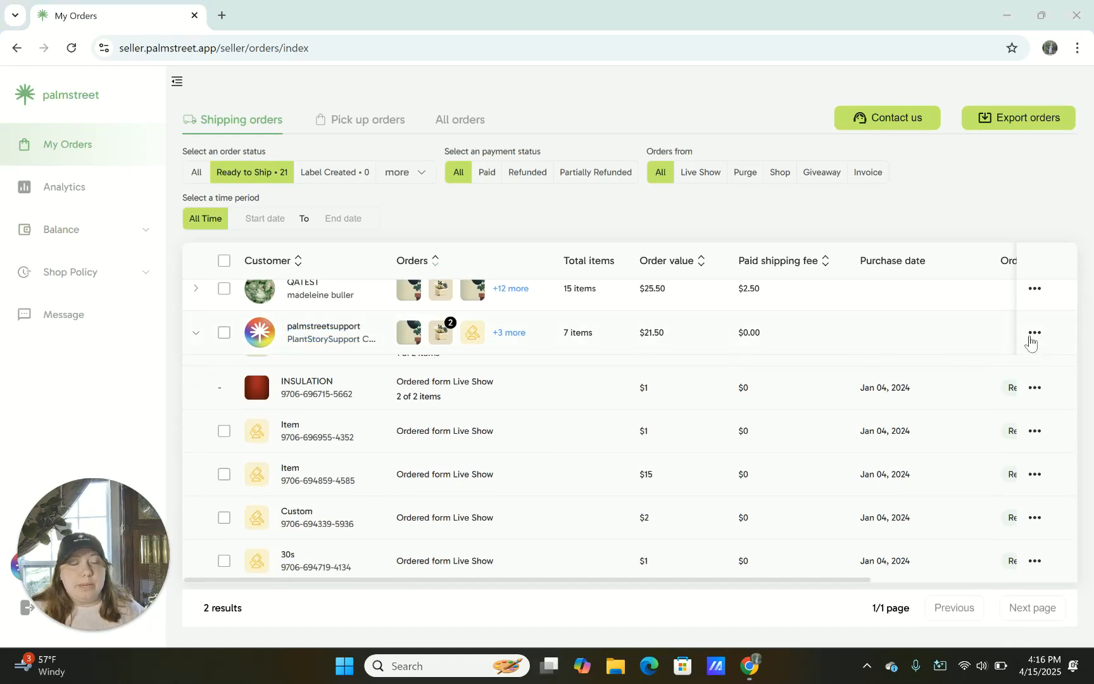
Generate a packing slip for the 7-item order and view it in Chrome's PDF viewer.
click(1034, 332)
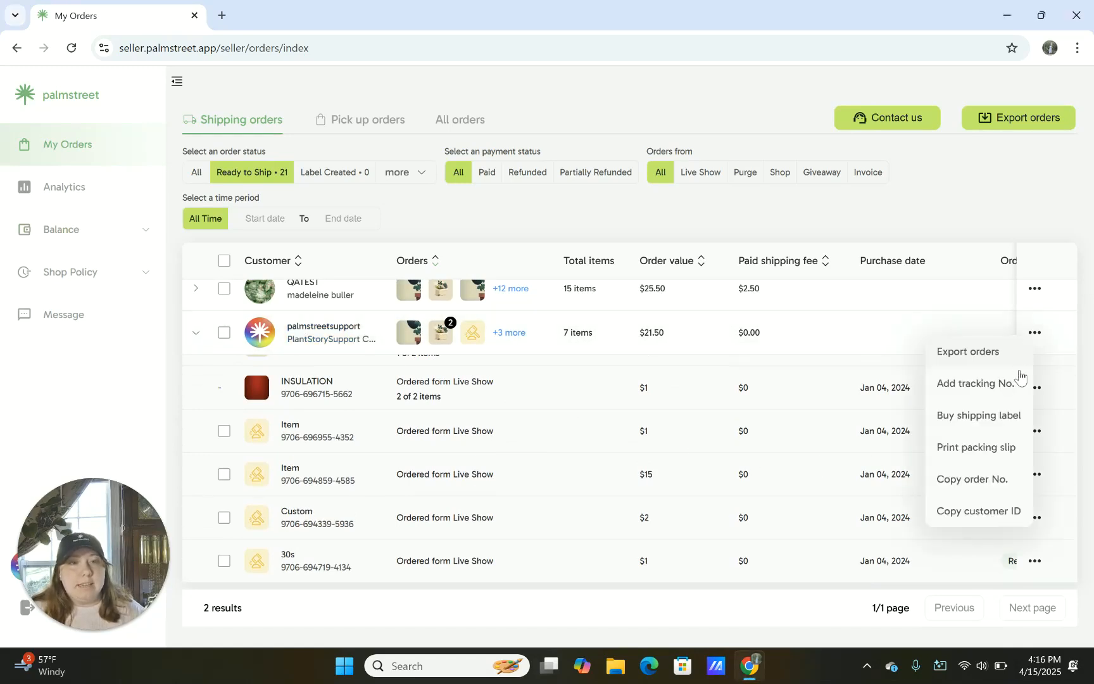
click(989, 446)
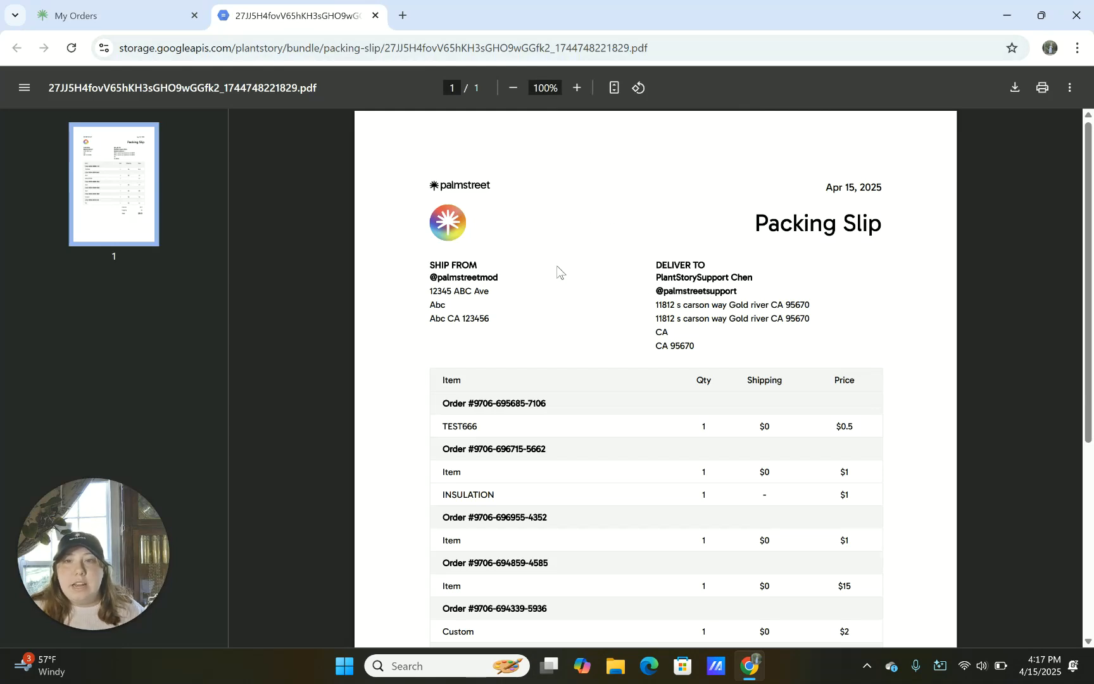
scroll(down, 3)
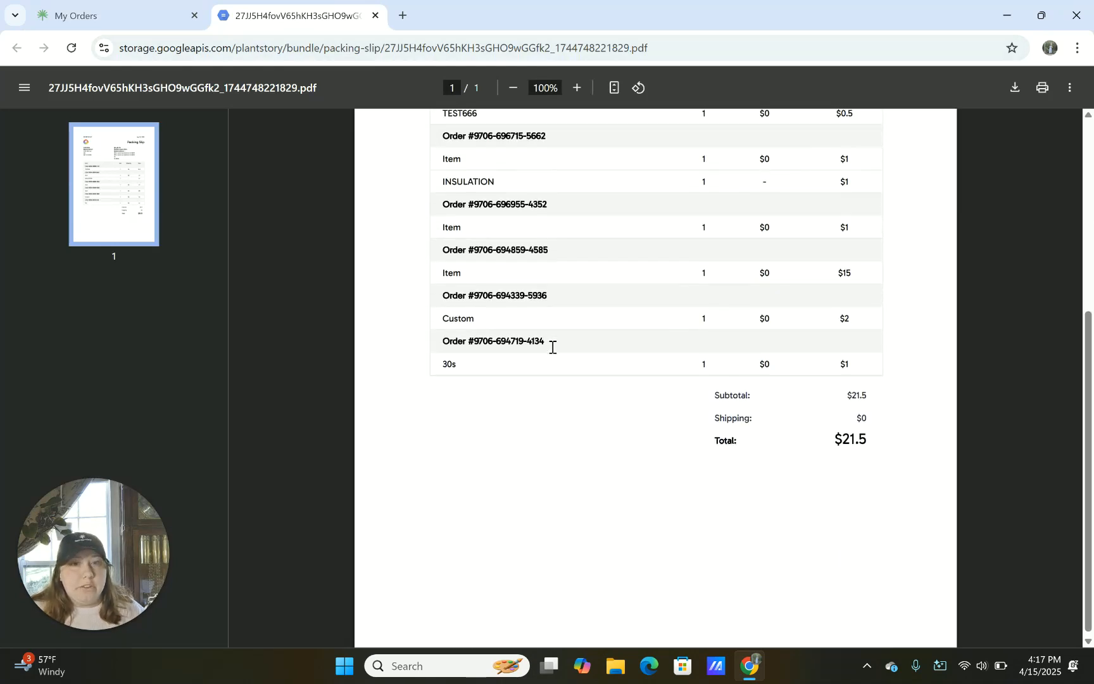
scroll(up, 3)
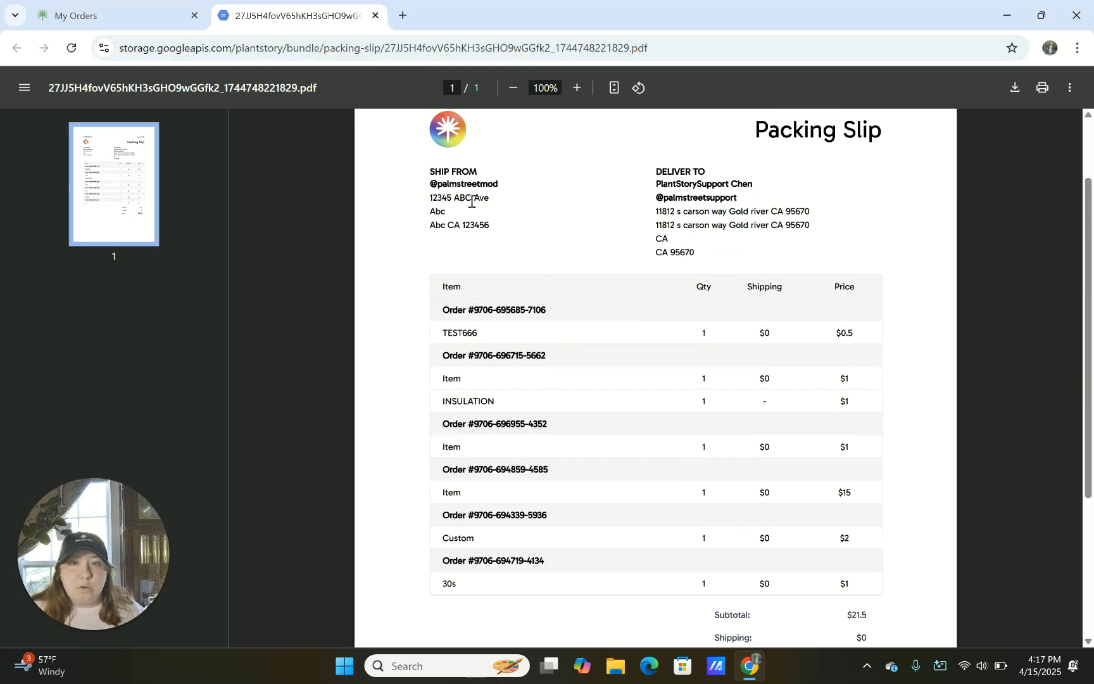
Review the packing slip's six orders and $21.5 total, then return to My Orders.
scroll(down, 3)
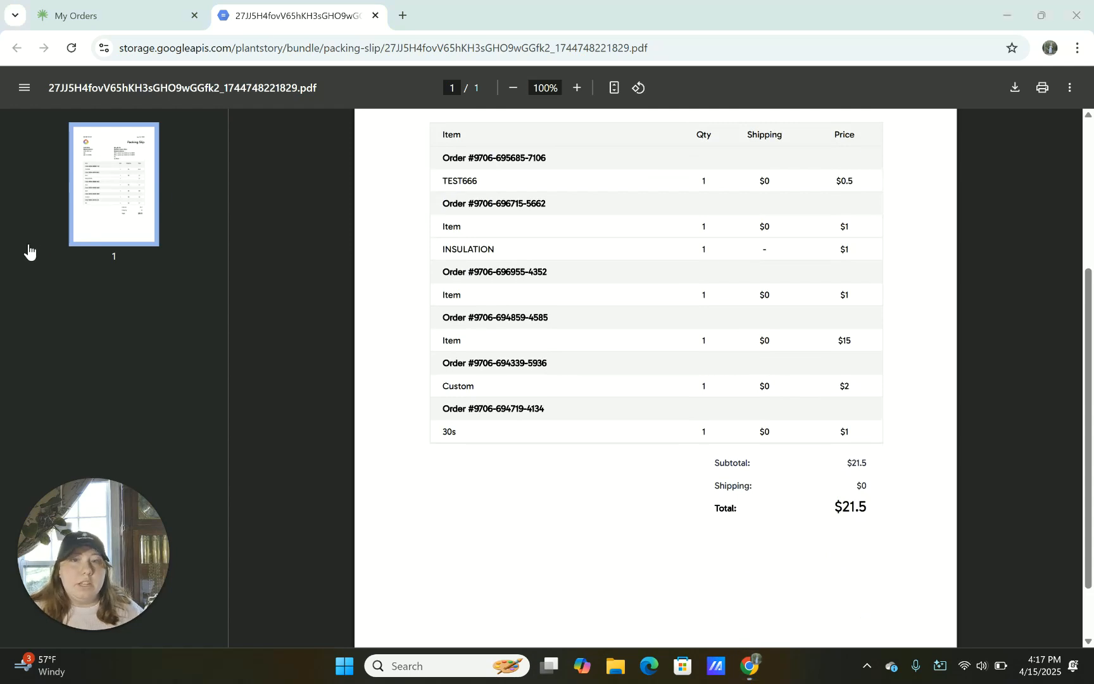
scroll(up, 3)
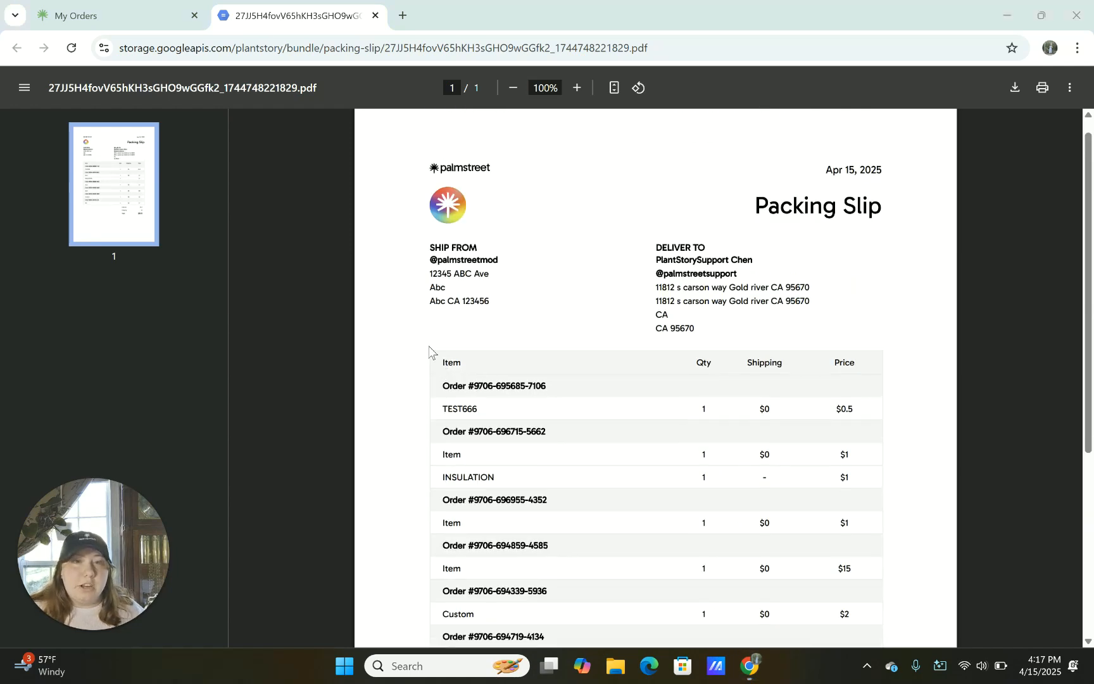
scroll(down, 3)
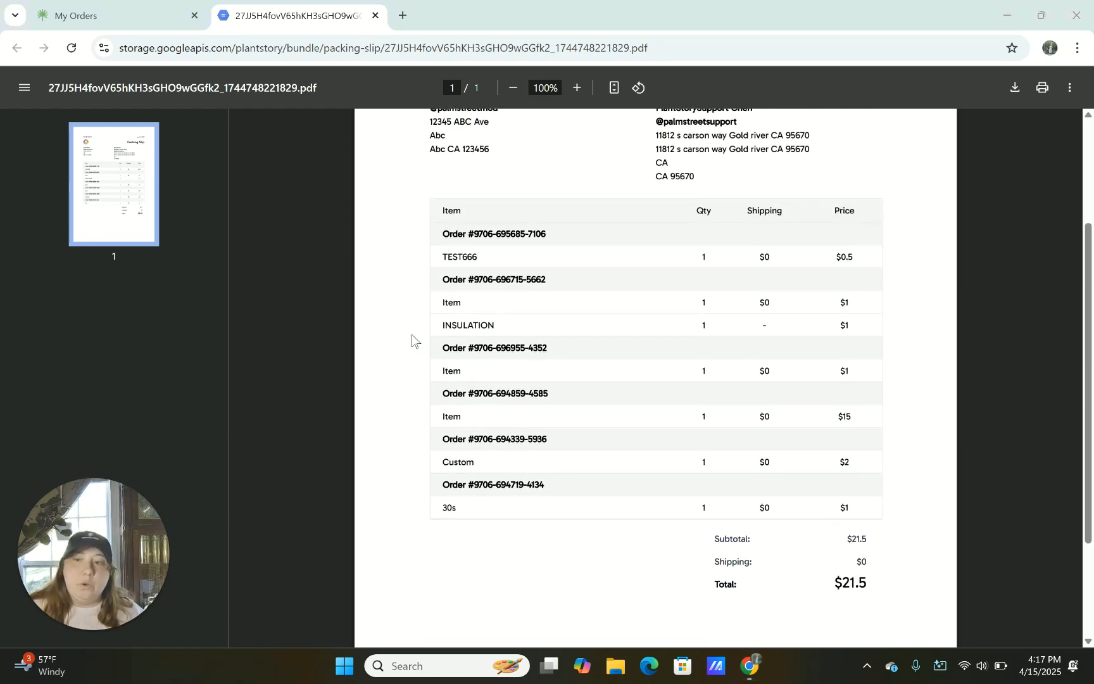
click(111, 15)
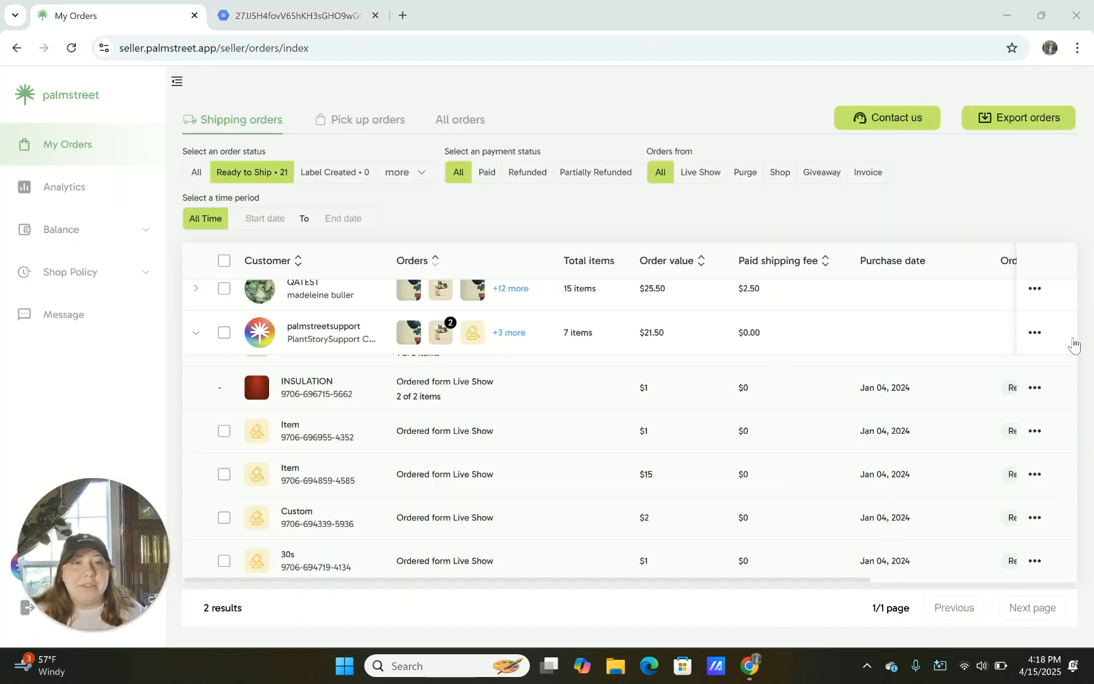
mouse_move(1037, 345)
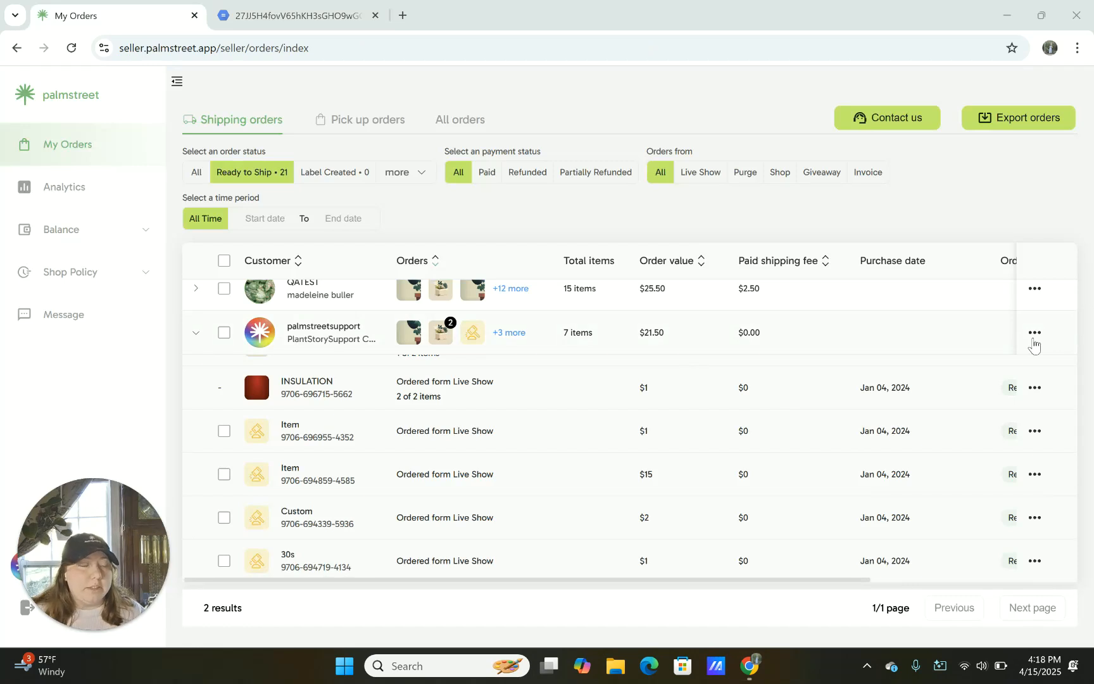
mouse_move(1038, 346)
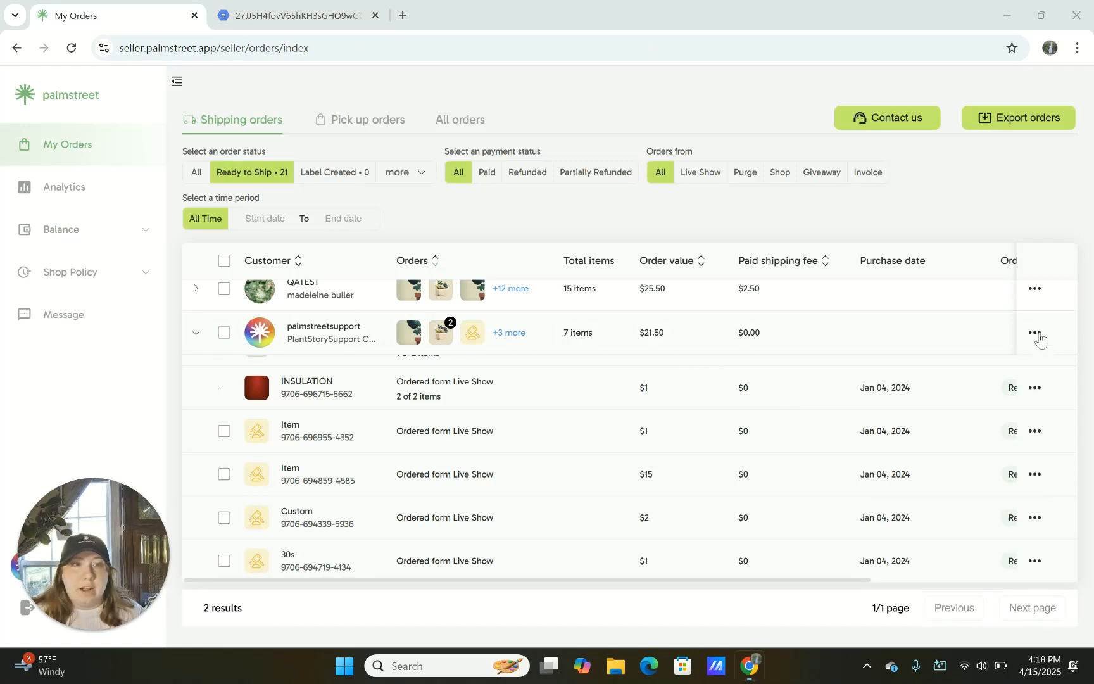
Show the action menu with export, tracking, shipping label and packing slip options for the seven-item order.
click(1034, 332)
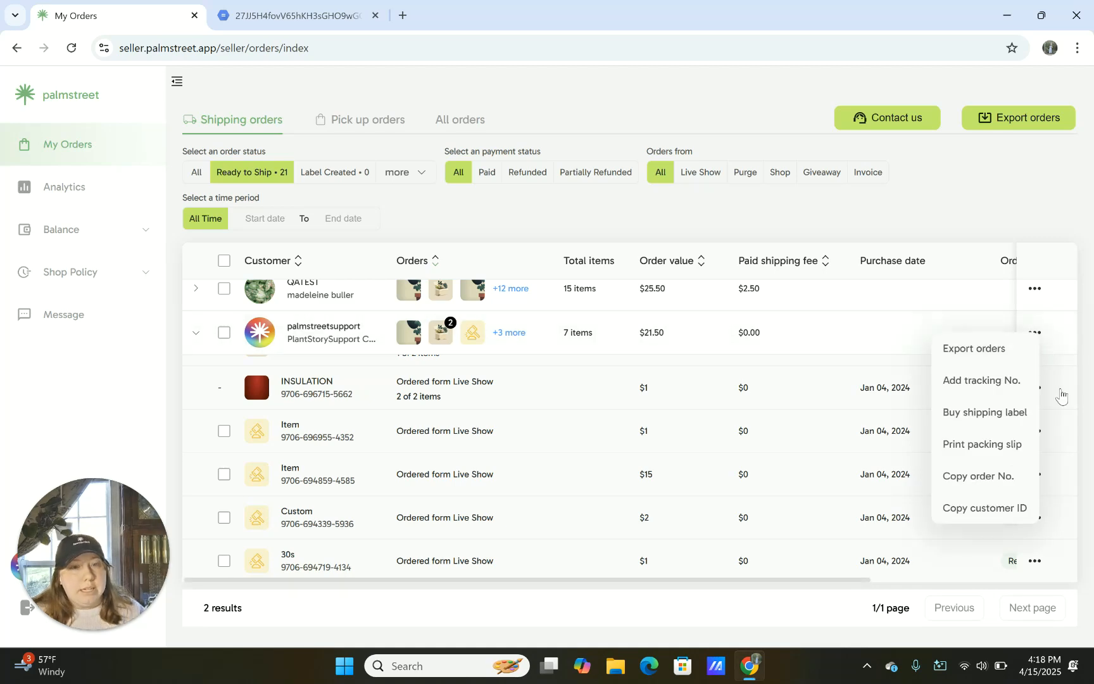
Start a shipping label with 1 lb weight, 8×8×8 in package and UPS Ground Saver.
click(984, 411)
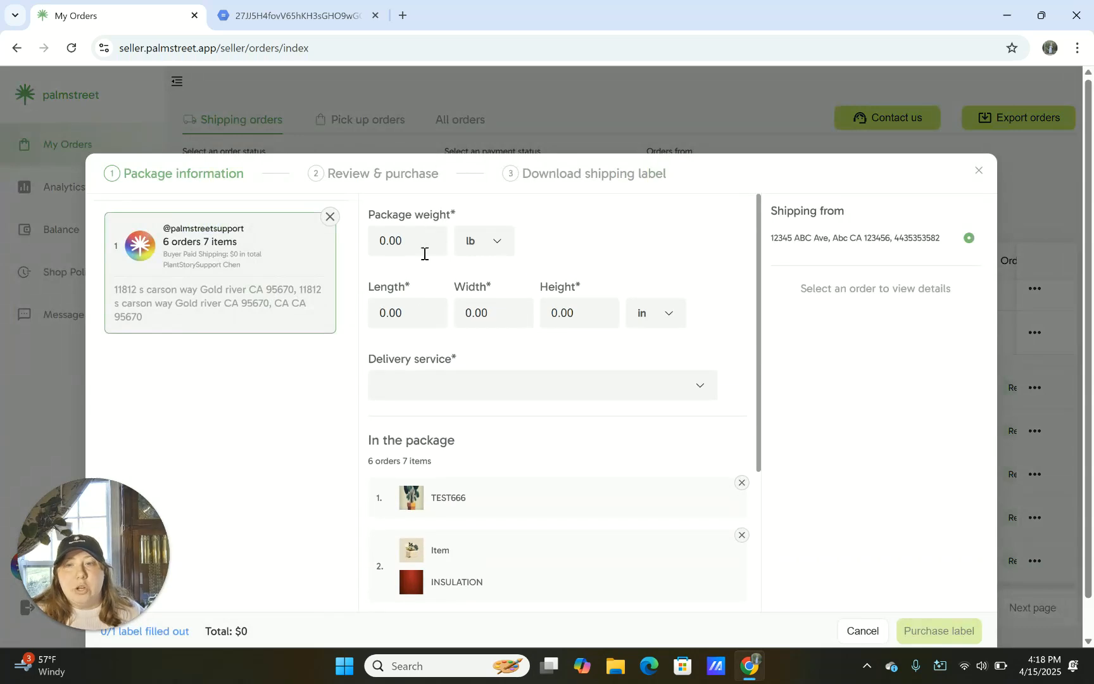
scroll(down, 3)
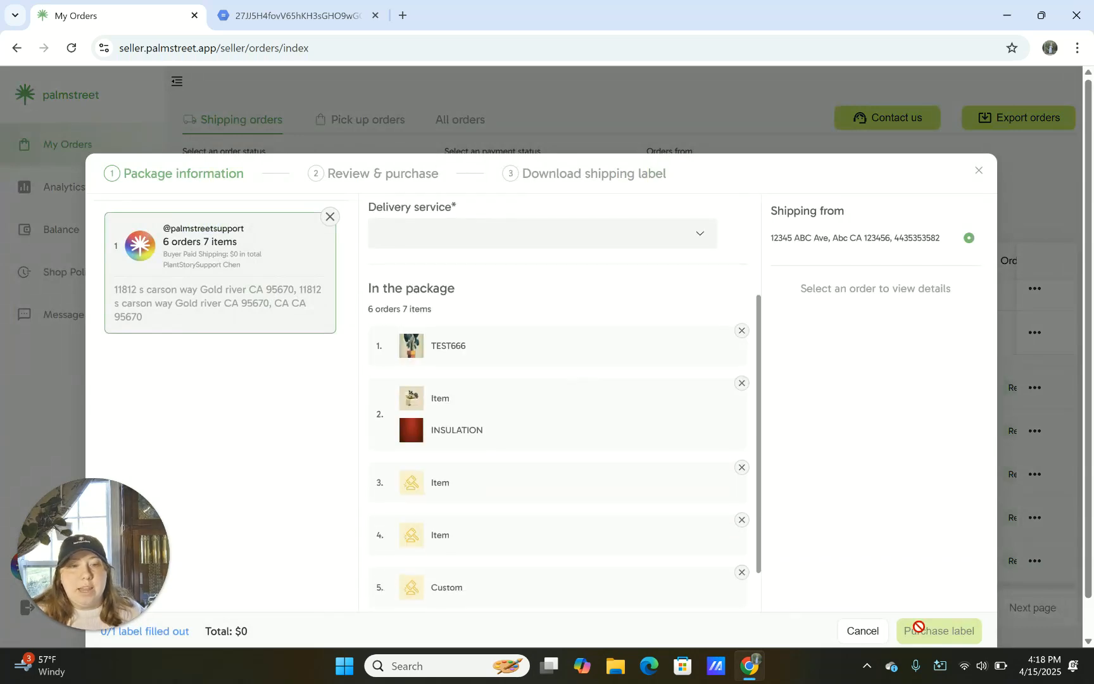
scroll(up, 3)
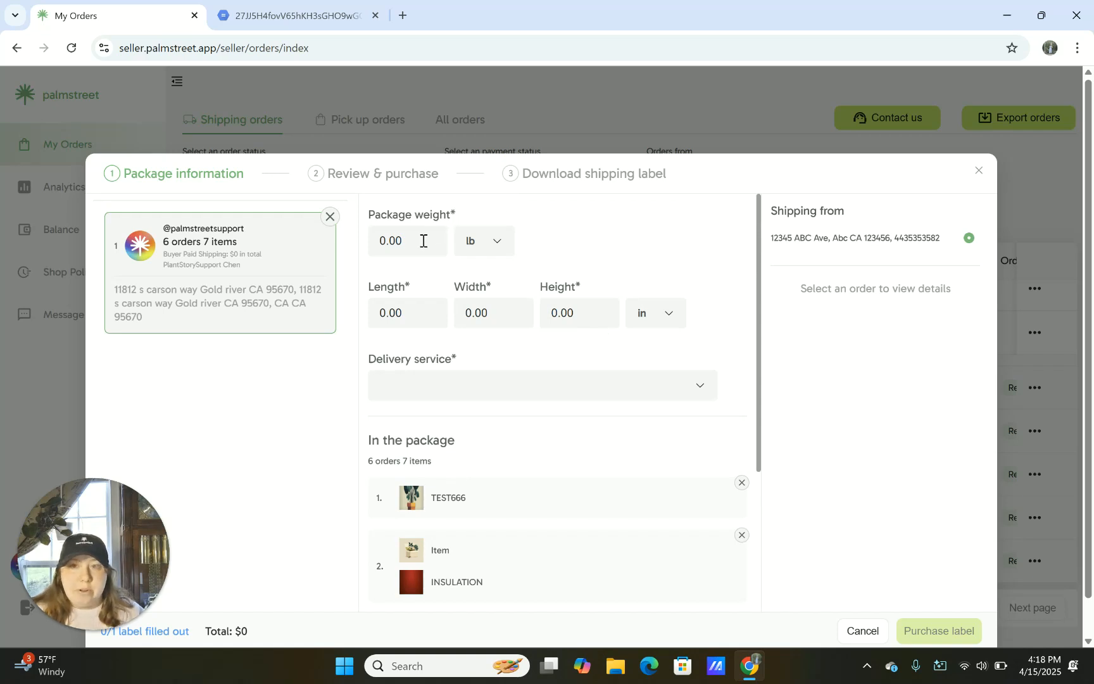
text(1.00)
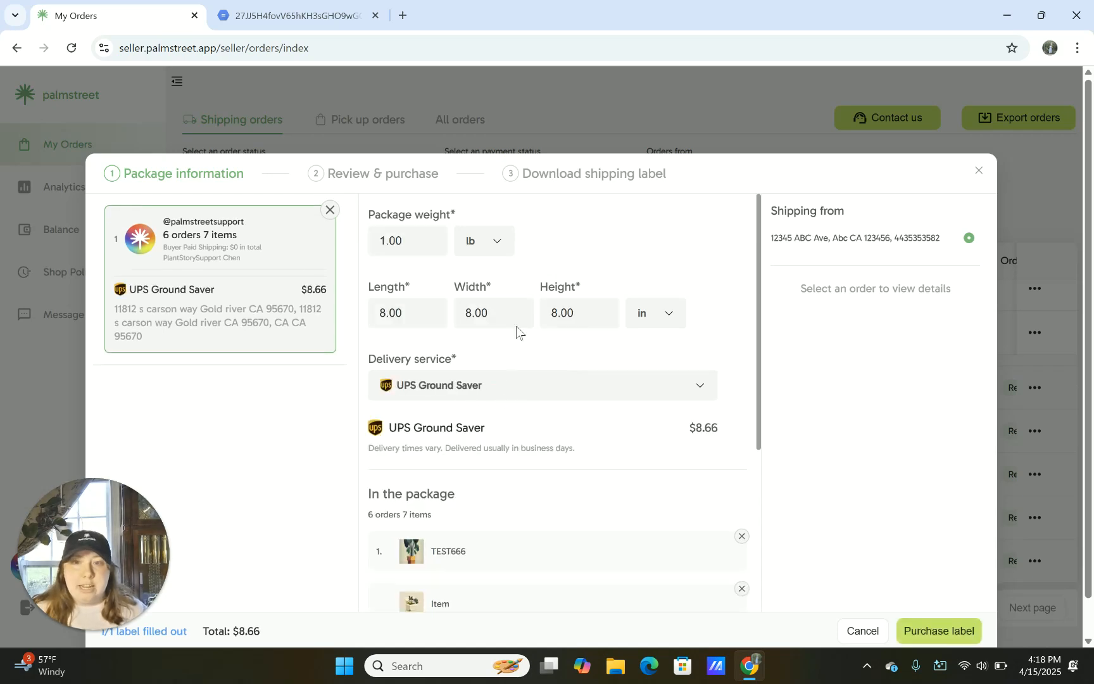
mouse_move(640, 413)
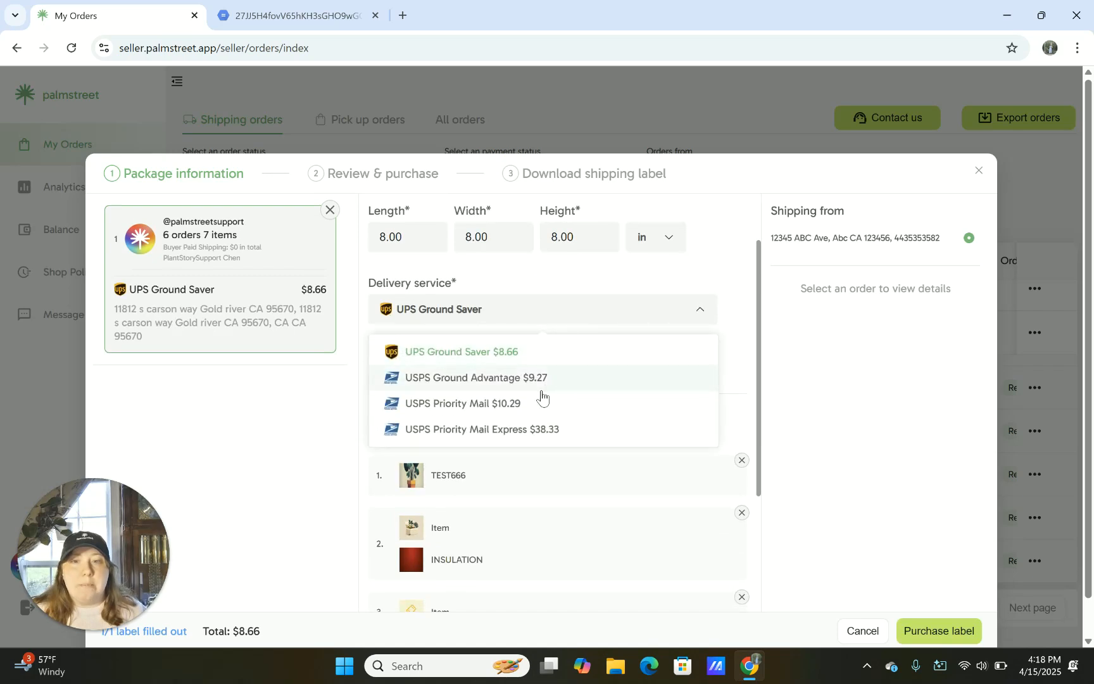
mouse_move(570, 372)
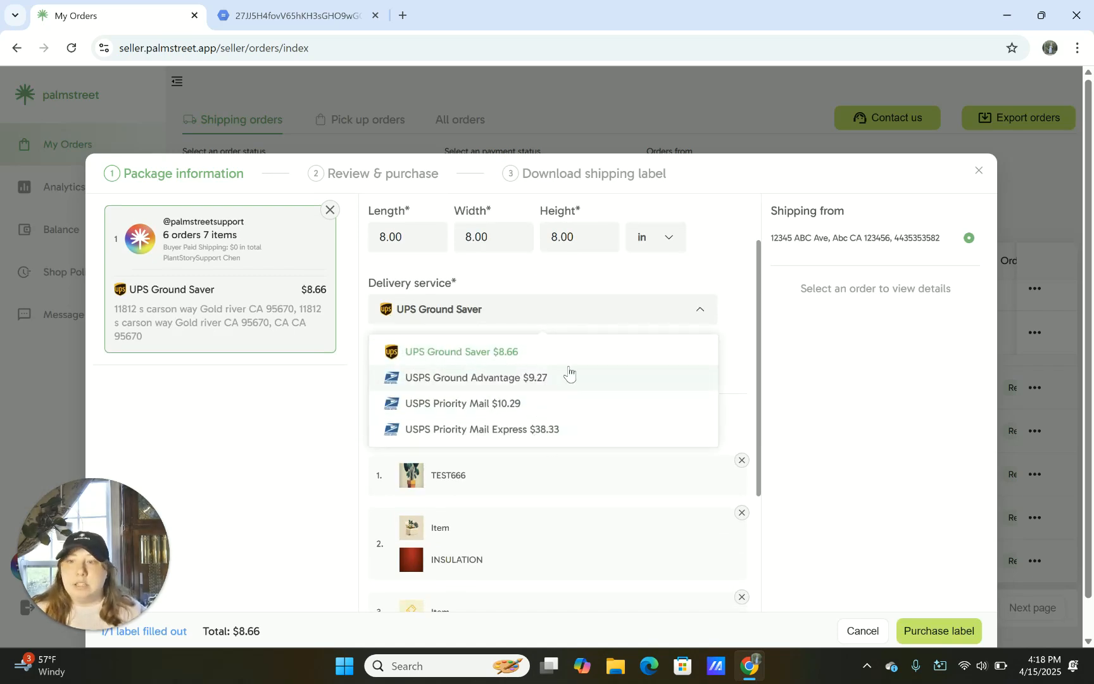
mouse_move(602, 393)
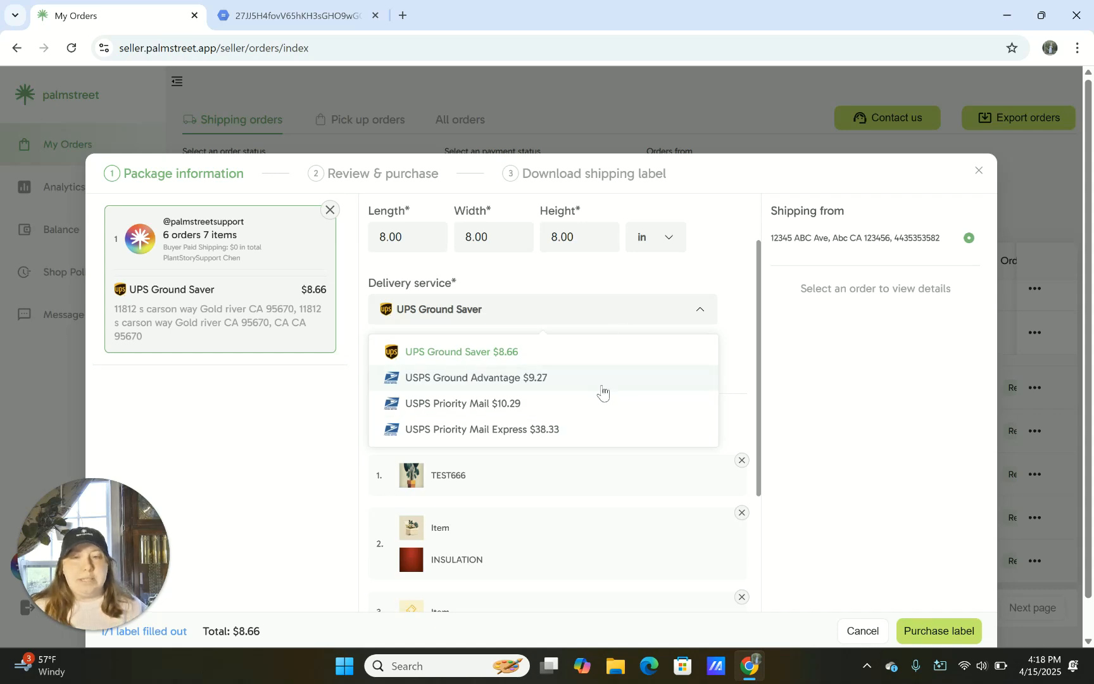
Select USPS Ground Advantage ($9.27) as the label's delivery service.
click(476, 377)
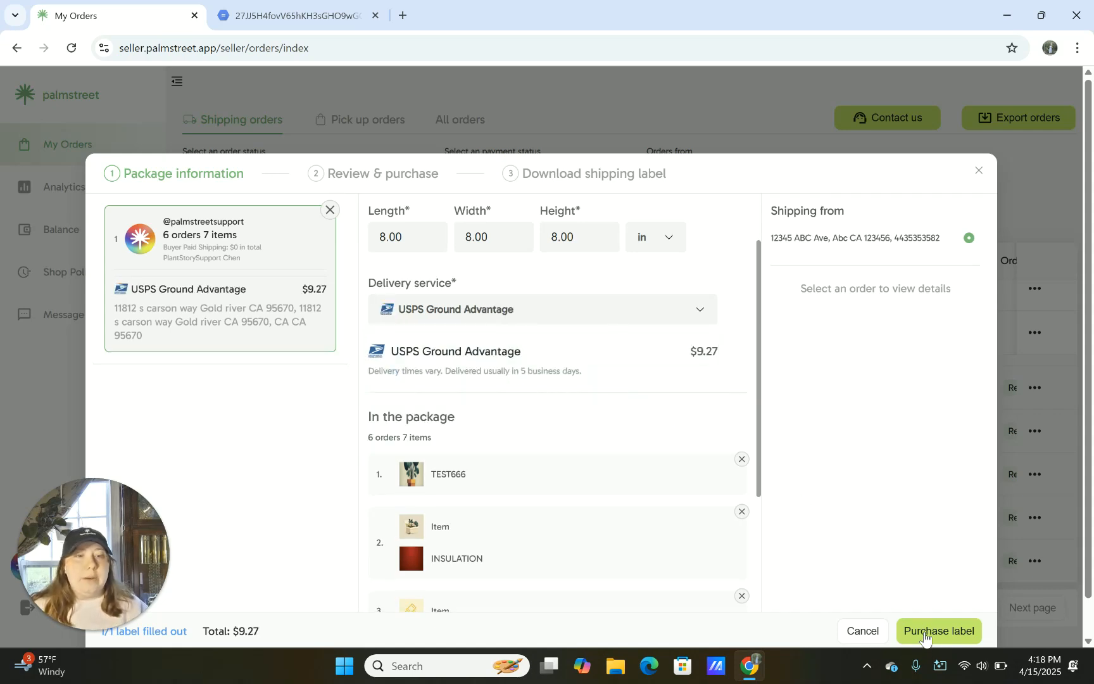
mouse_move(894, 539)
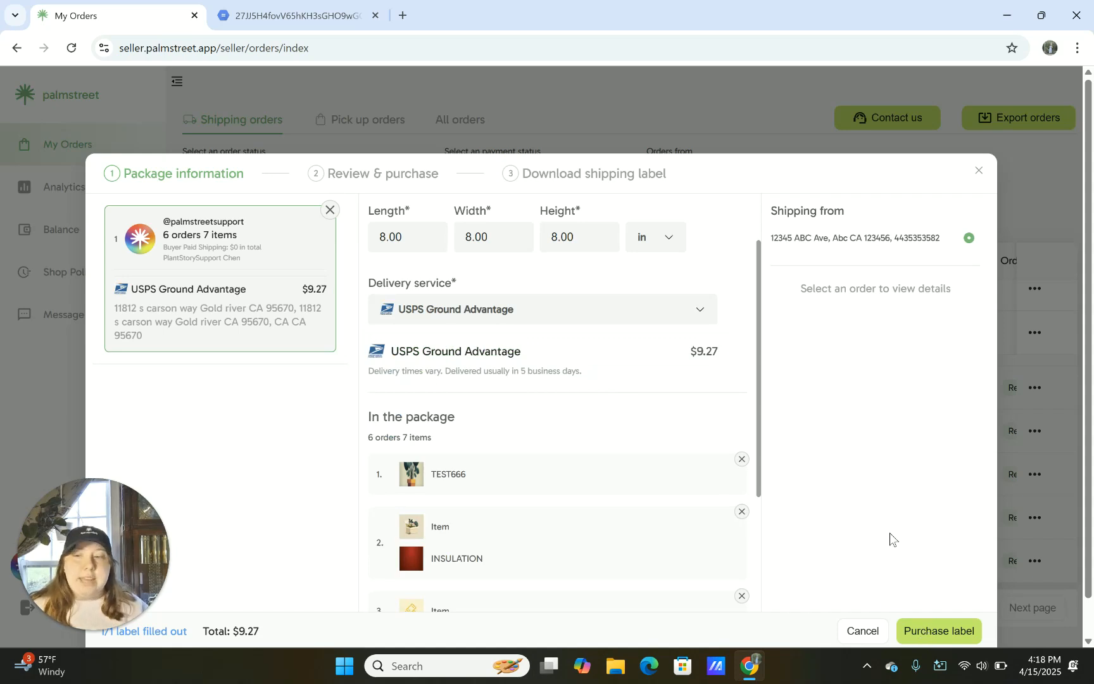
mouse_move(852, 491)
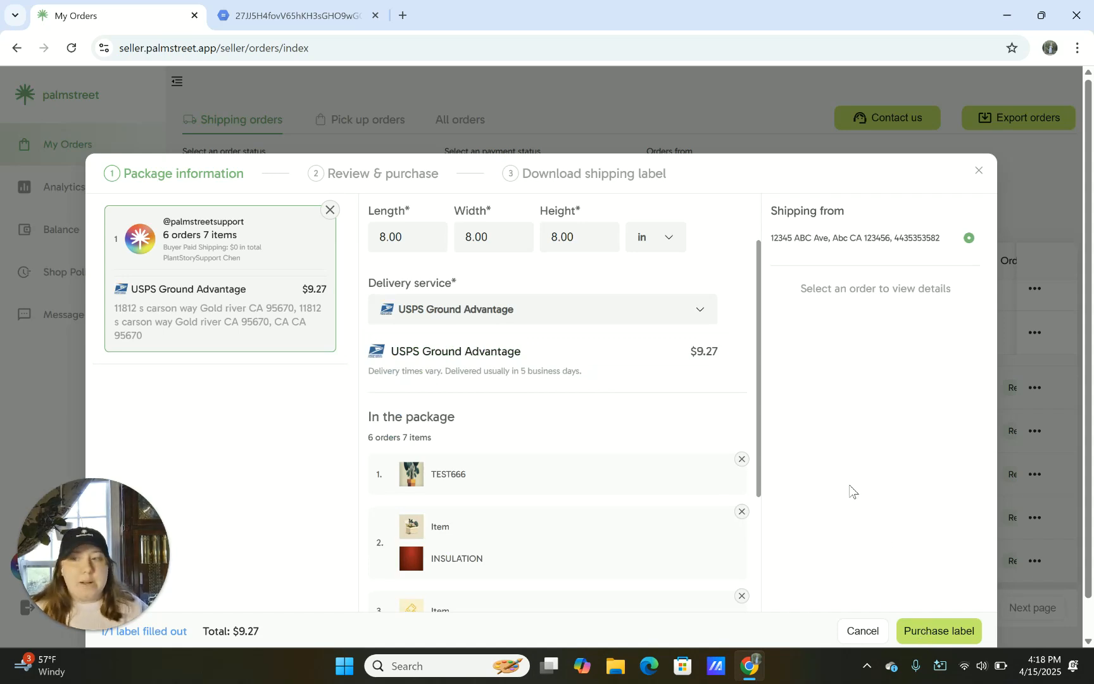
mouse_move(36, 248)
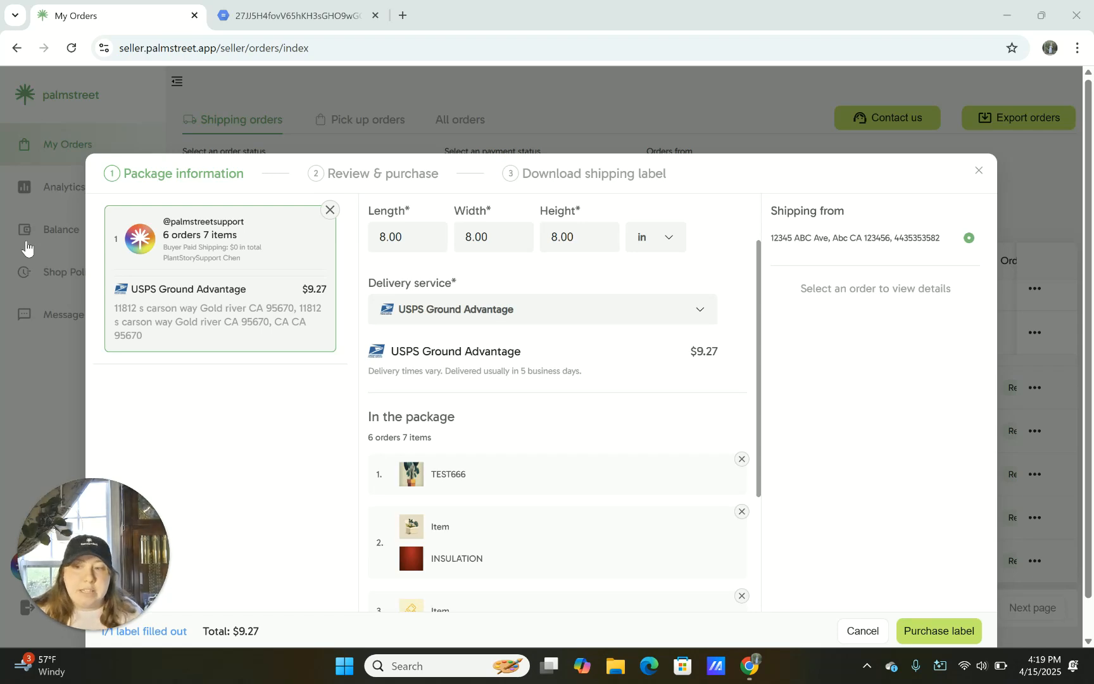
mouse_move(254, 519)
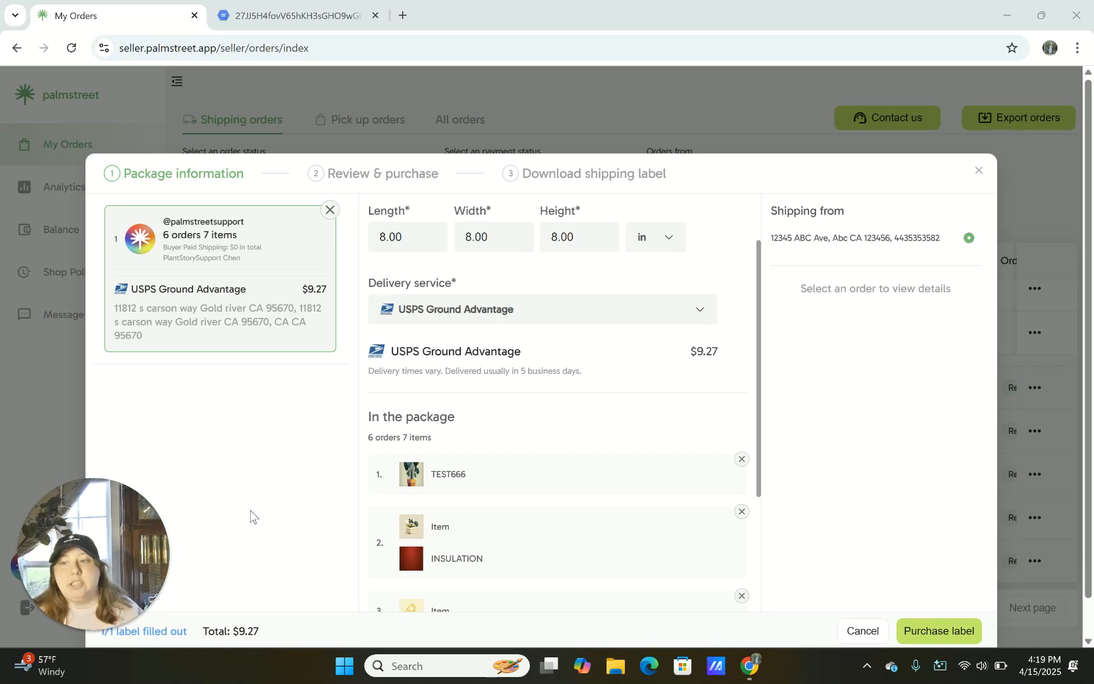
mouse_move(32, 253)
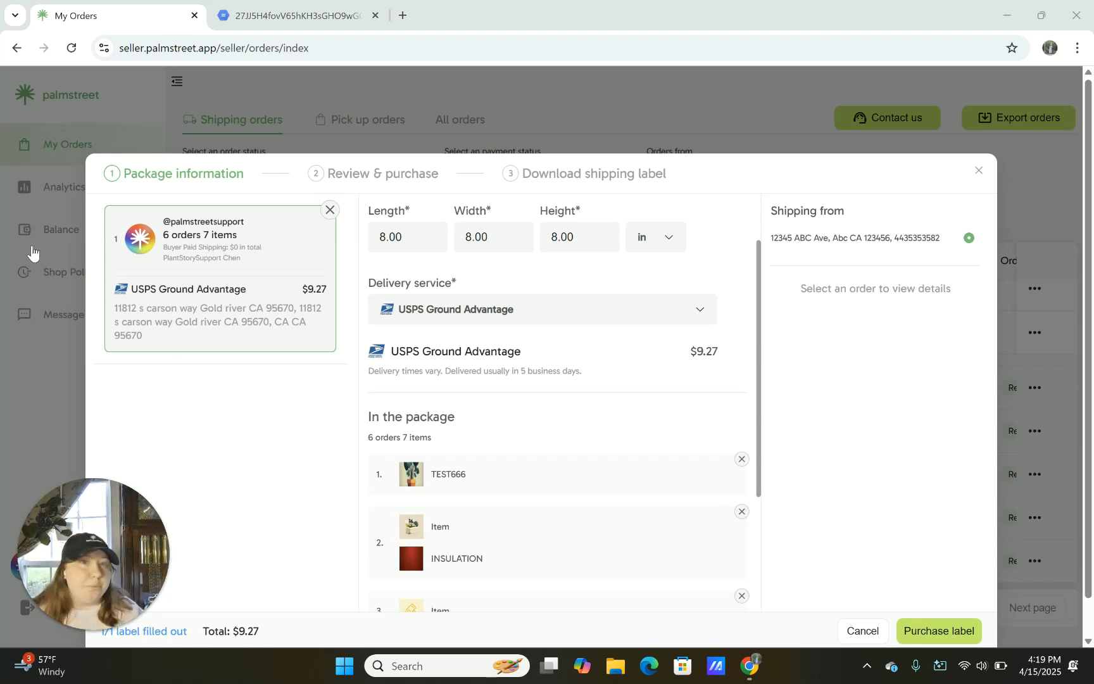
Close the shipping label form and return to the orders list.
click(861, 631)
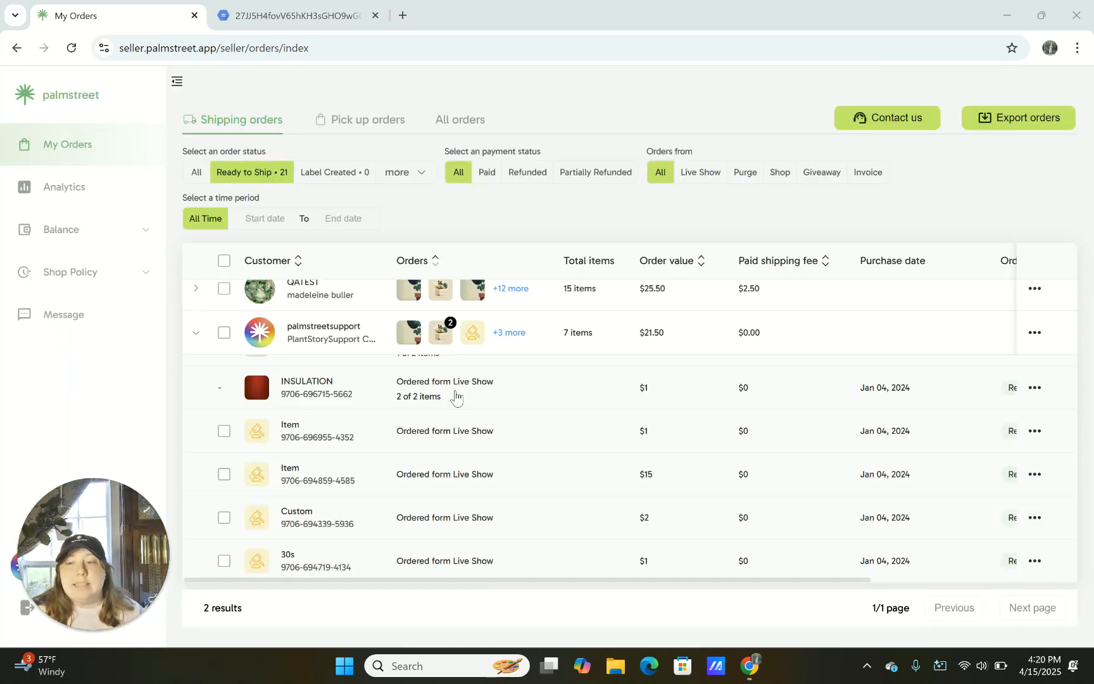
scroll(up, 3)
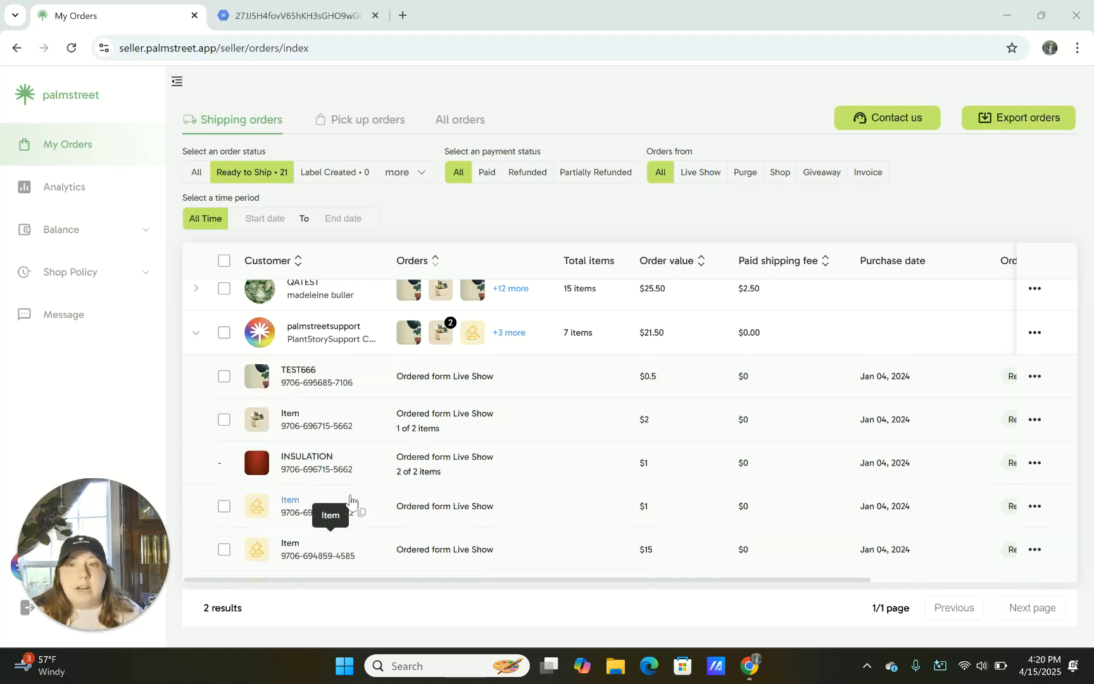
scroll(down, 3)
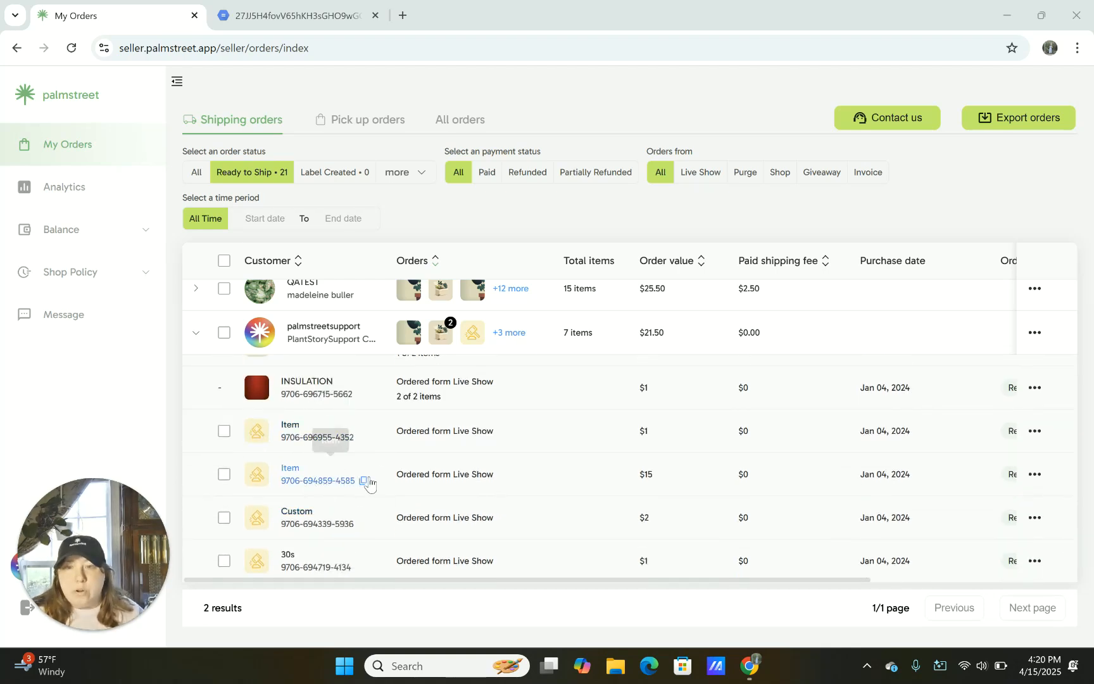
mouse_move(243, 445)
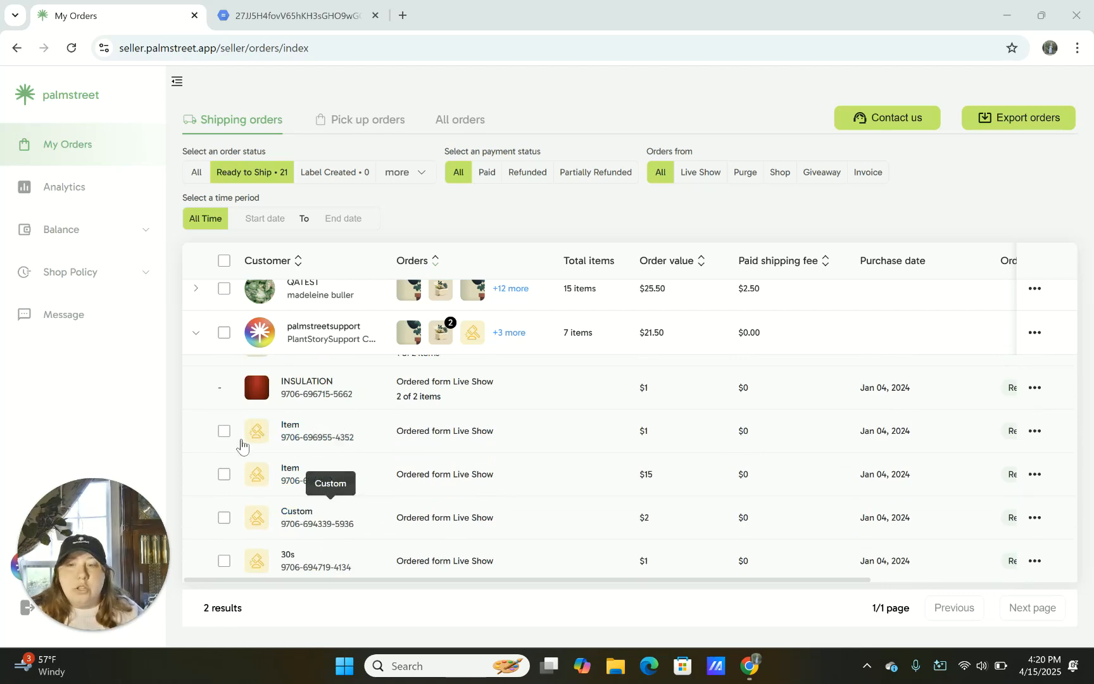
Tick both Item rows, including the $15 one, and the Custom row, selecting 3 orders.
click(224, 431)
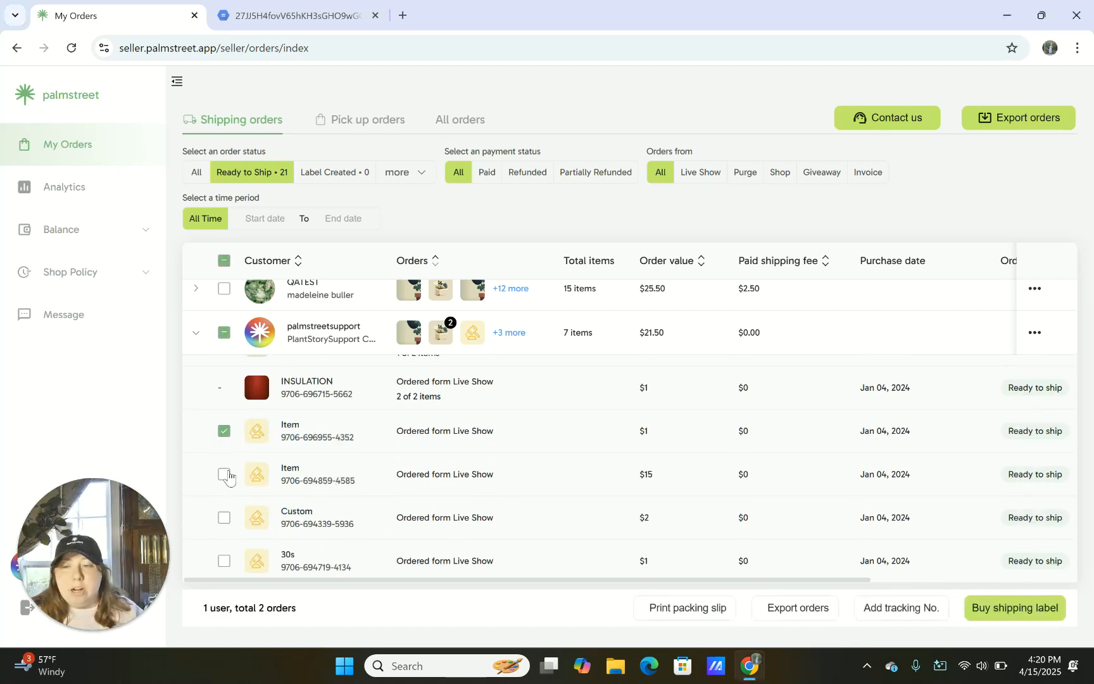
click(224, 474)
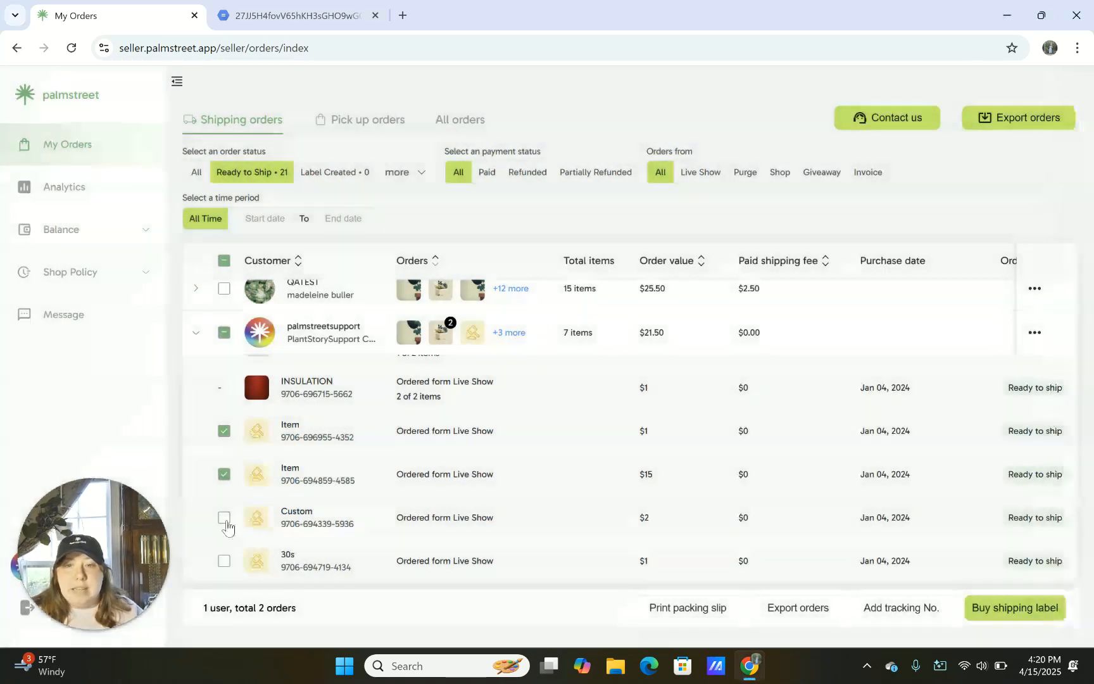
click(224, 518)
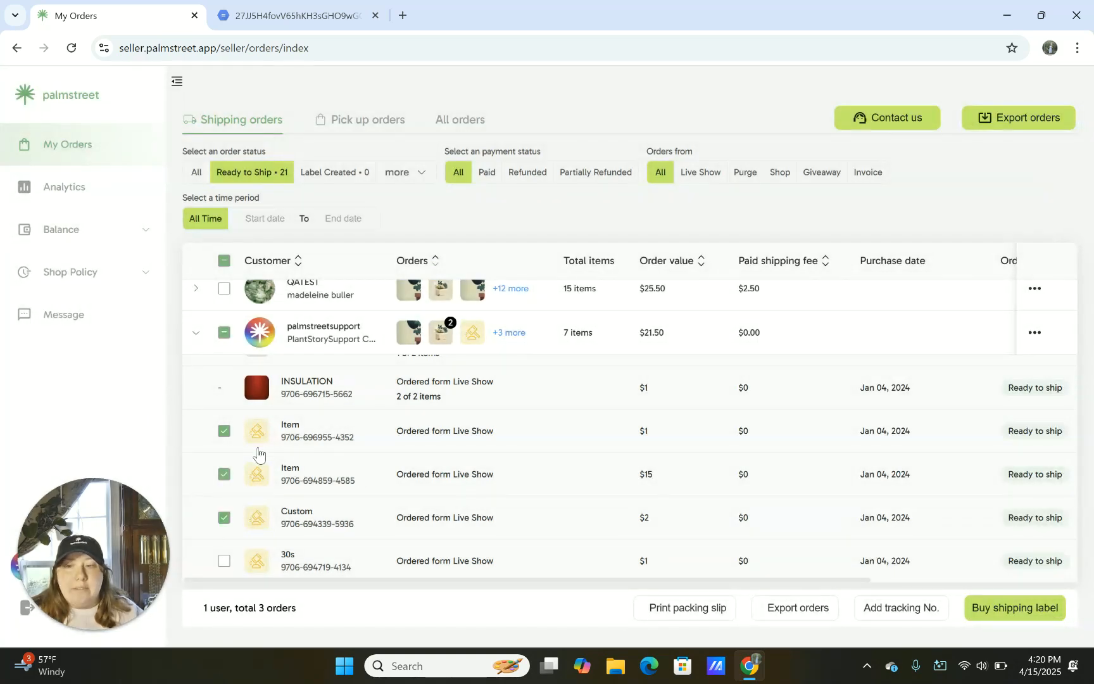
mouse_move(631, 636)
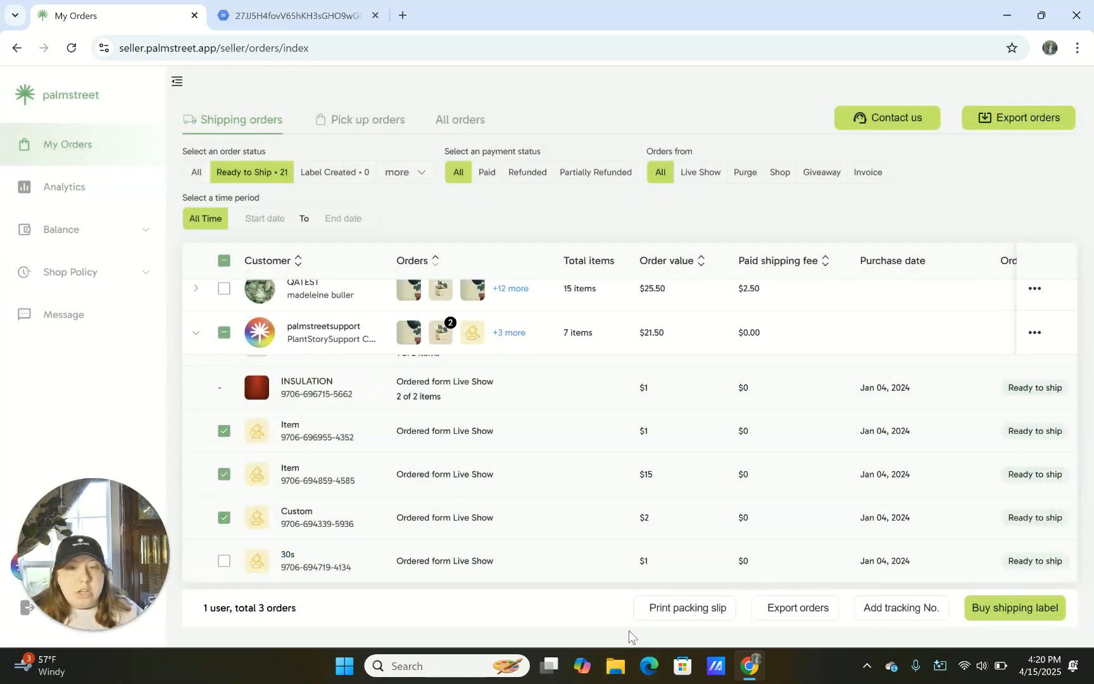
mouse_move(689, 608)
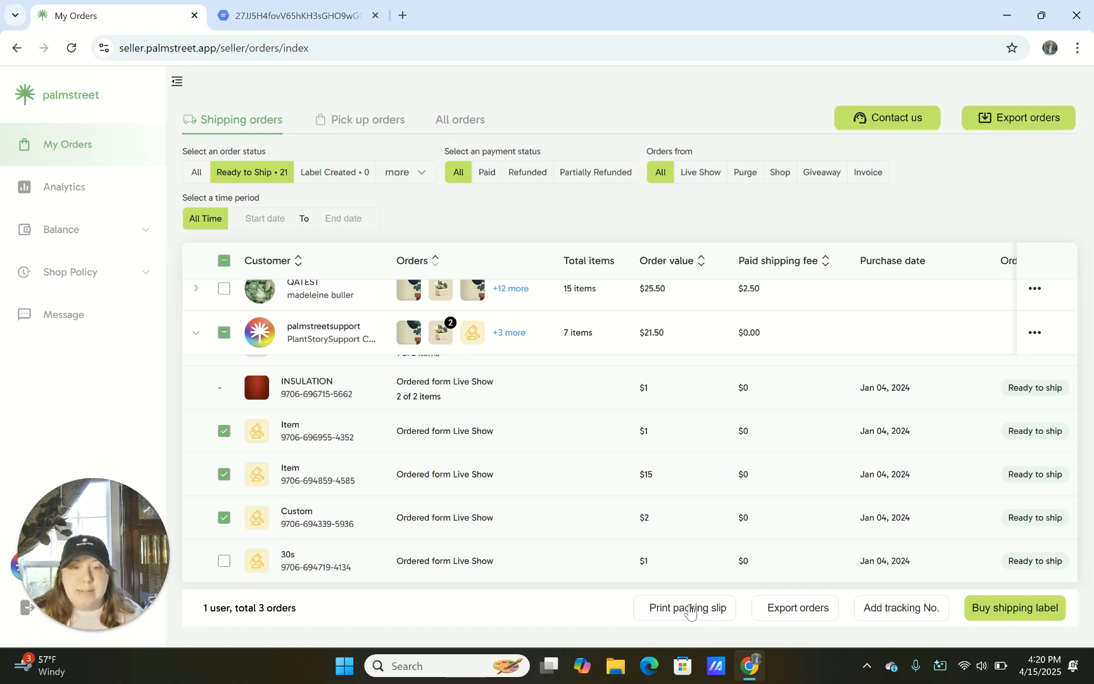
mouse_move(907, 606)
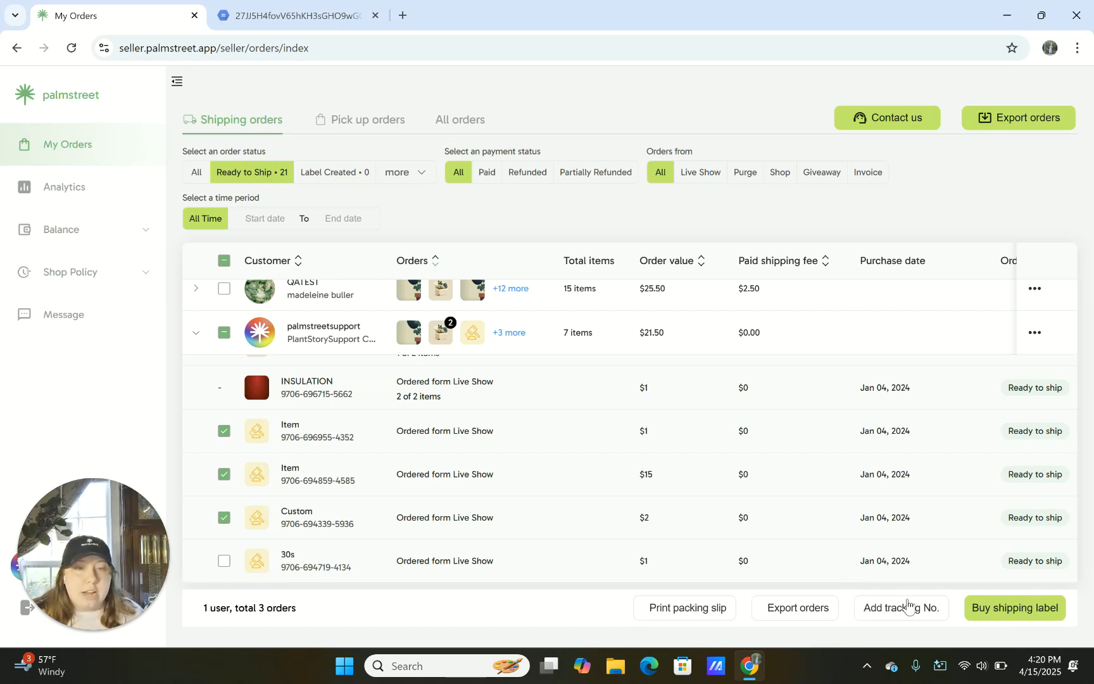
mouse_move(1007, 617)
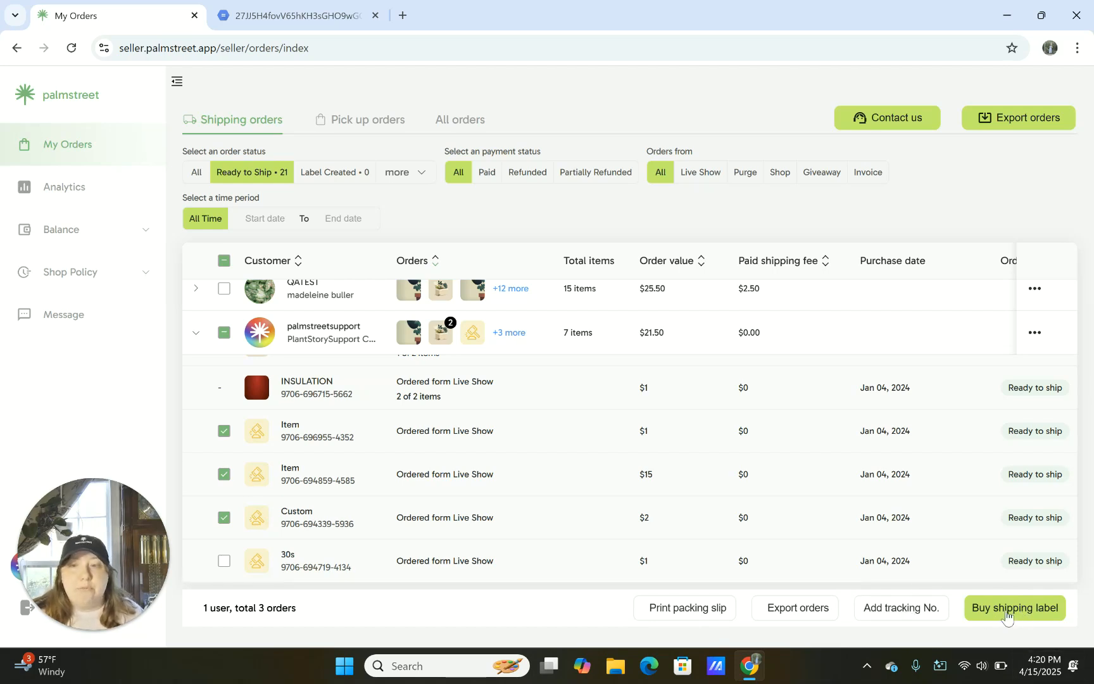
scroll(up, 3)
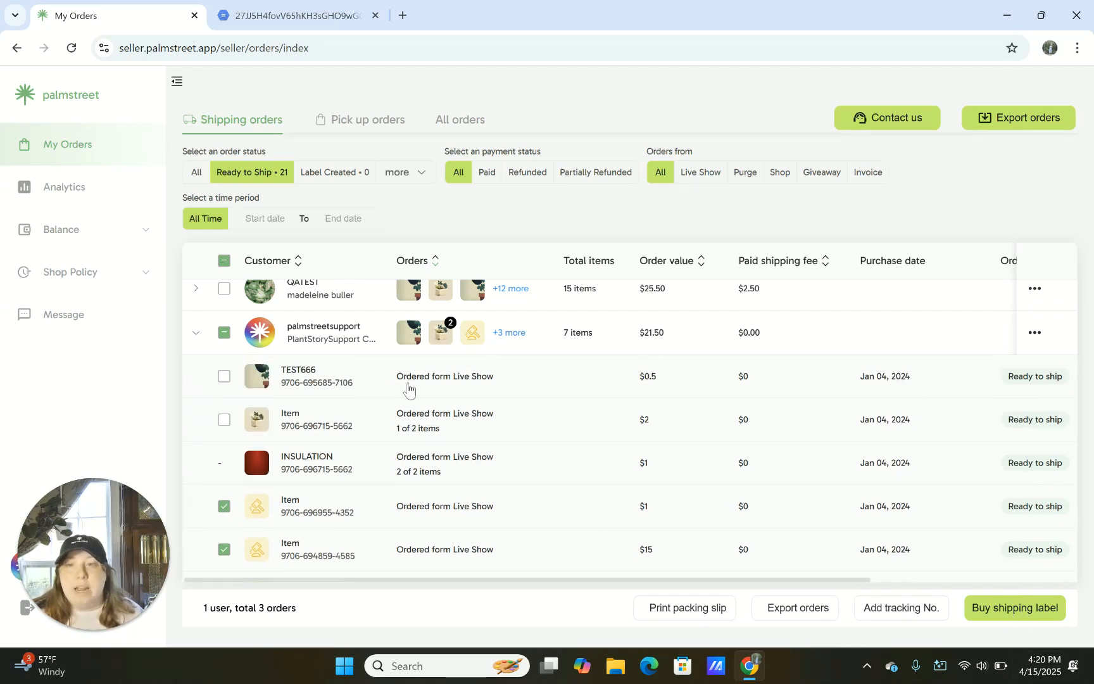
scroll(down, 3)
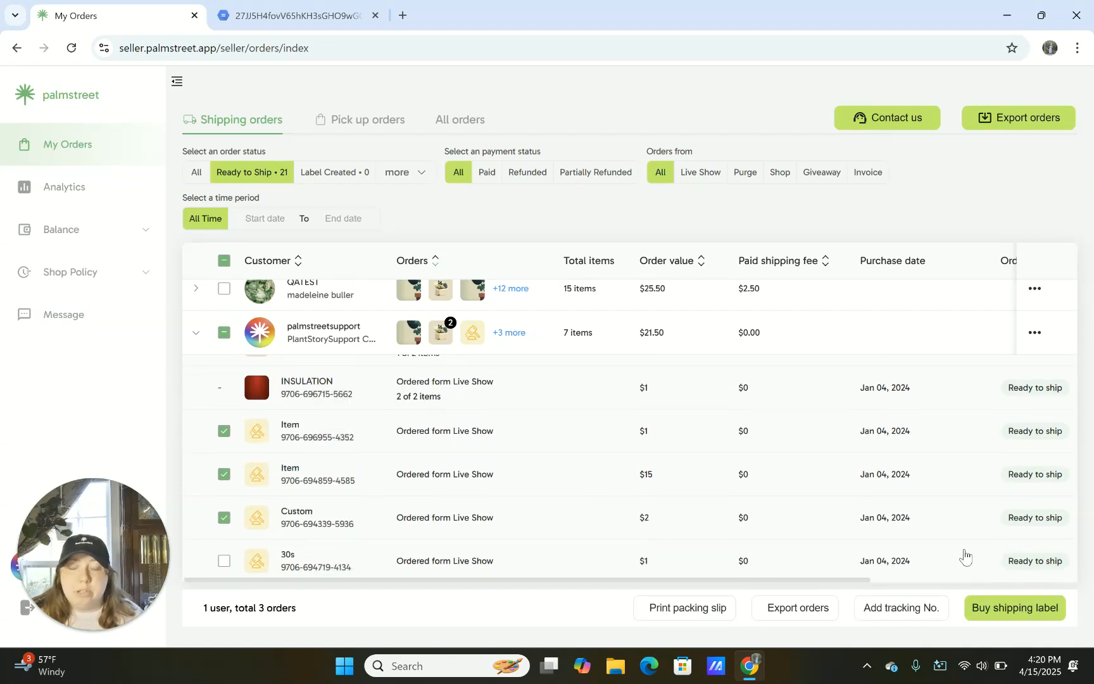
mouse_move(581, 490)
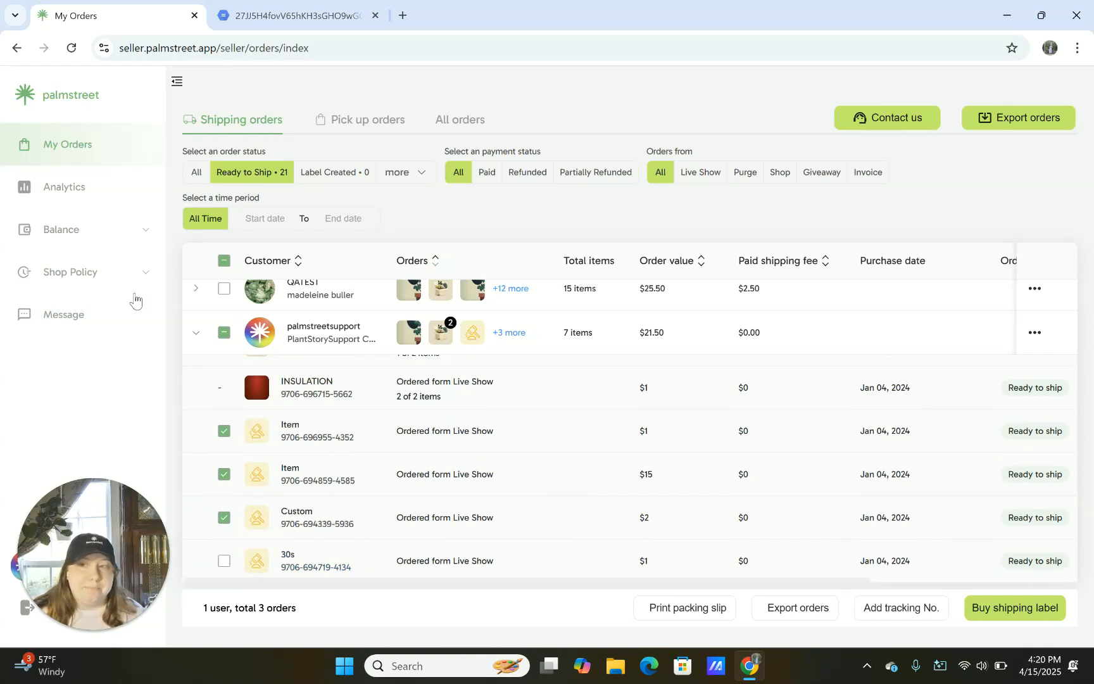
click(224, 260)
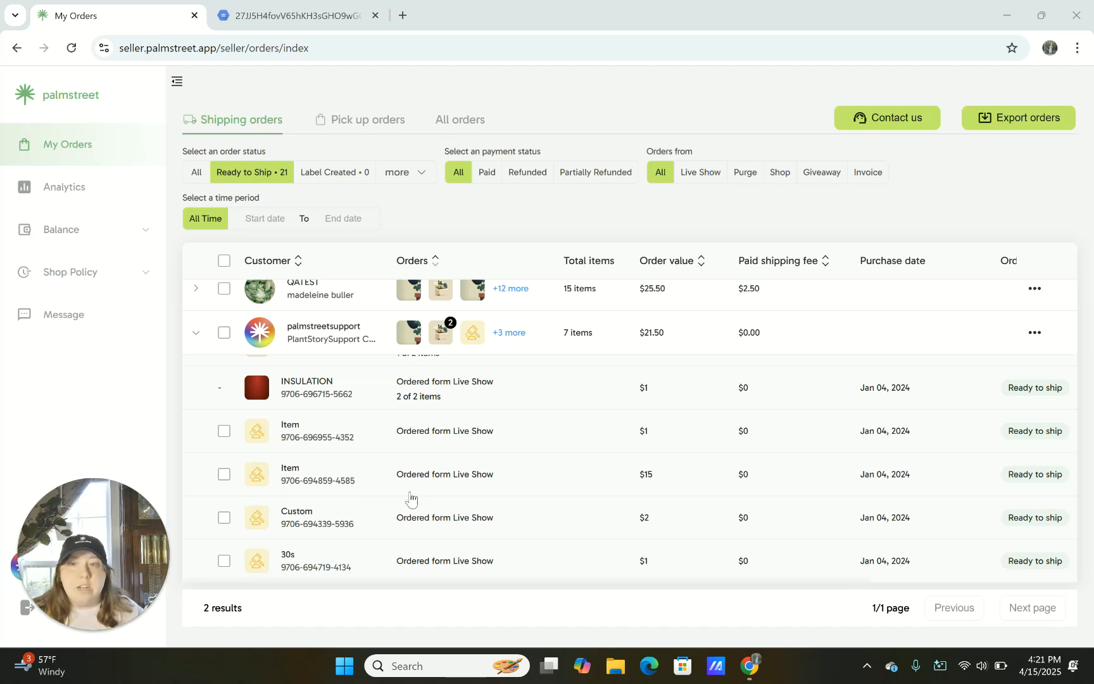
mouse_move(220, 443)
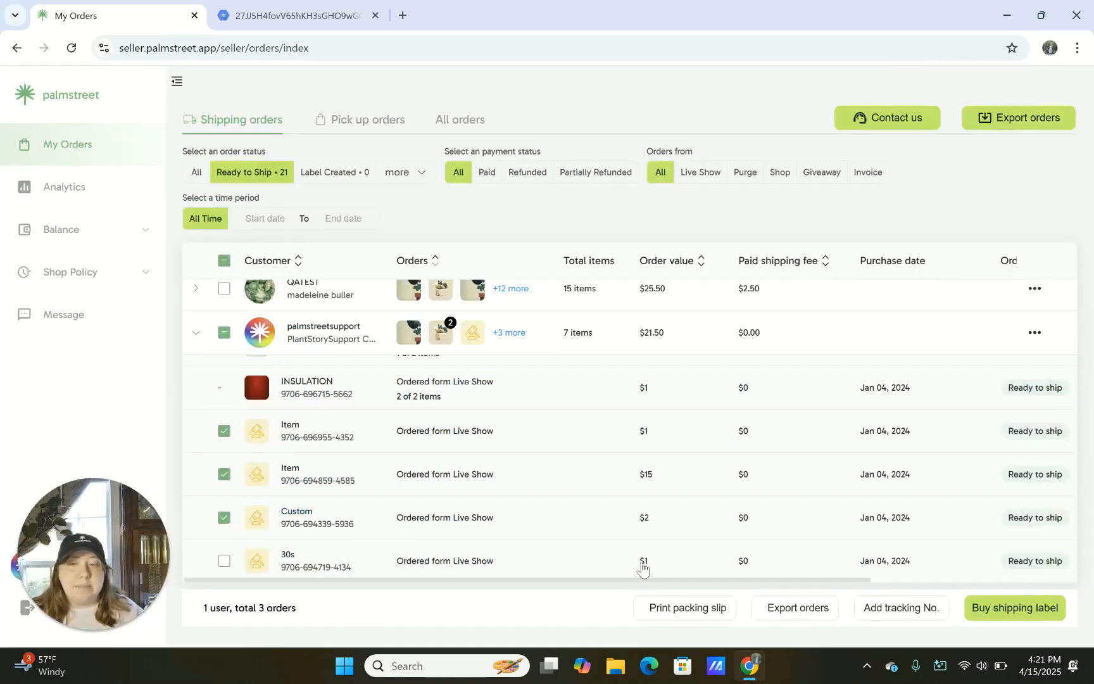
mouse_move(234, 354)
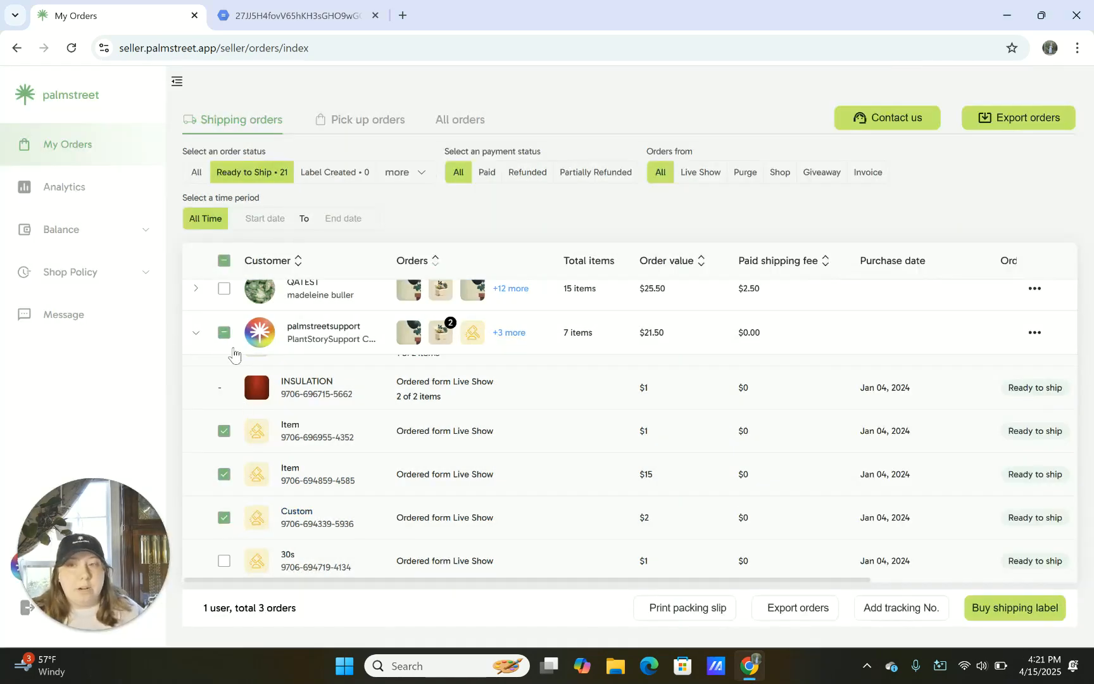
Untick all item picks, view the palmstreetsupport order's action menu, then dismiss it.
click(223, 260)
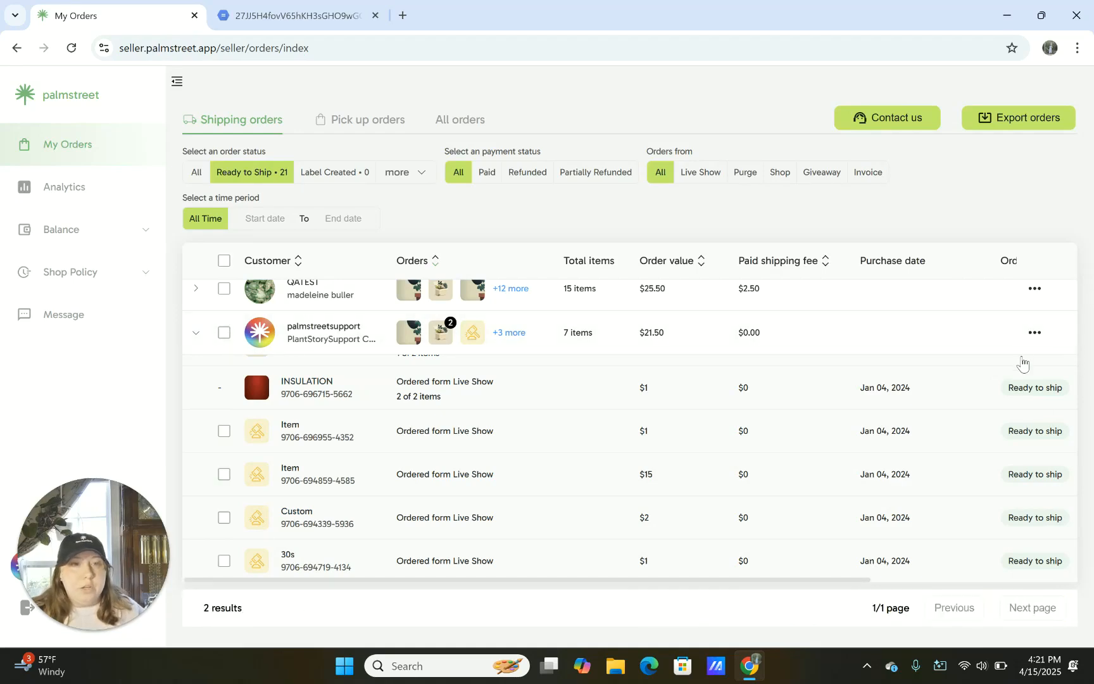
click(1034, 333)
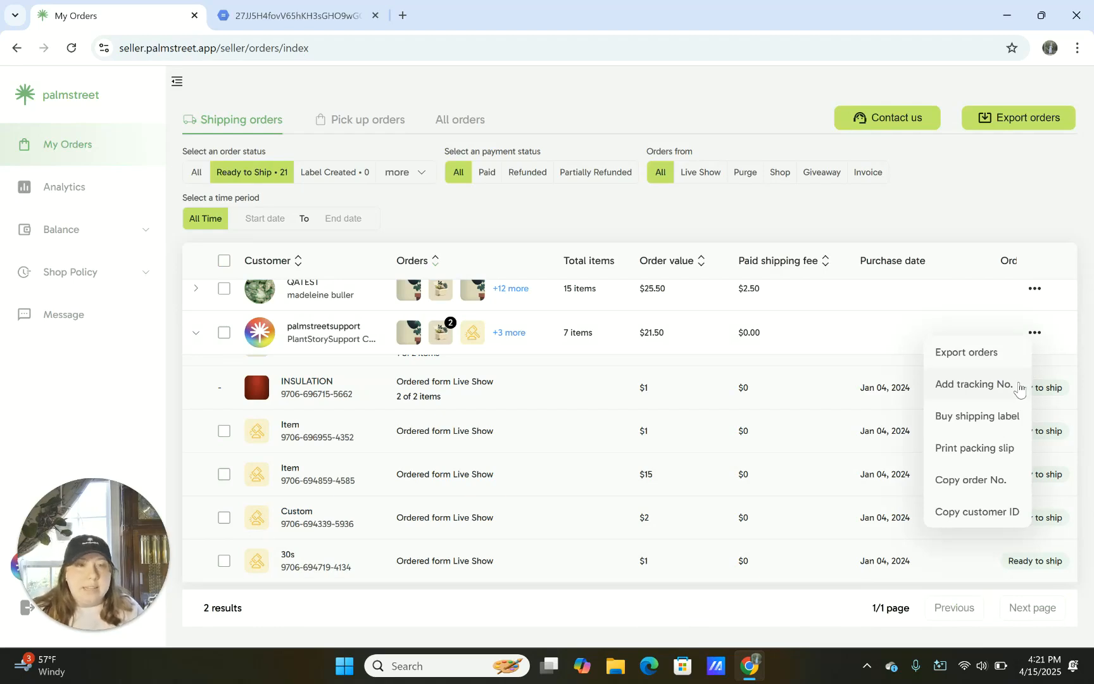
mouse_move(884, 351)
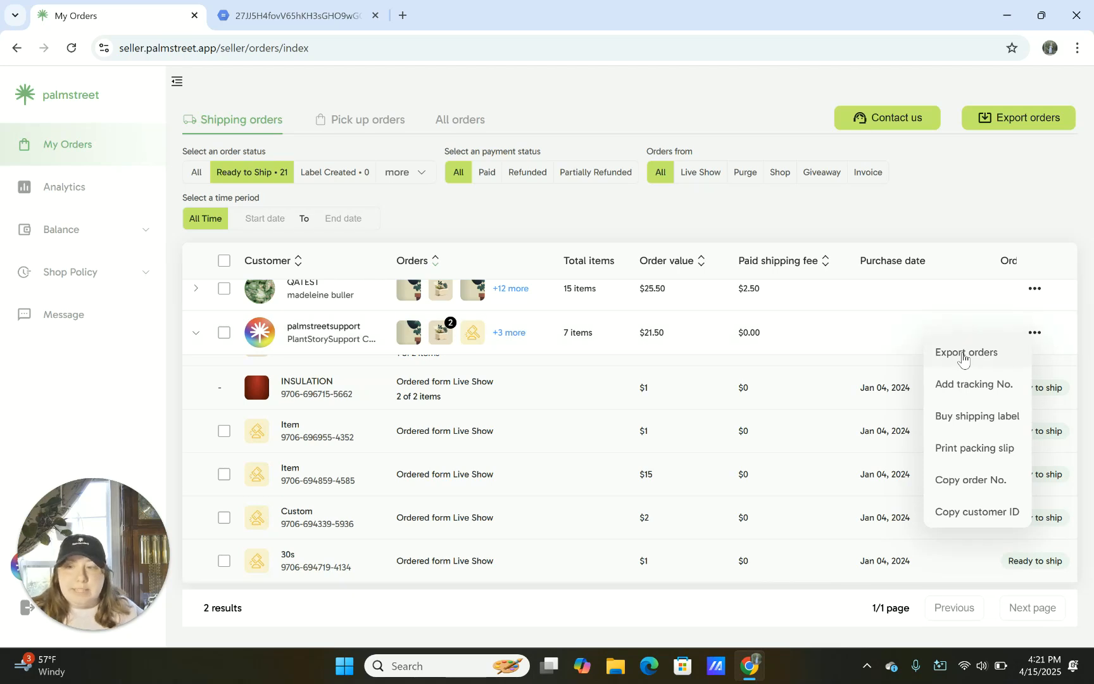
mouse_move(901, 403)
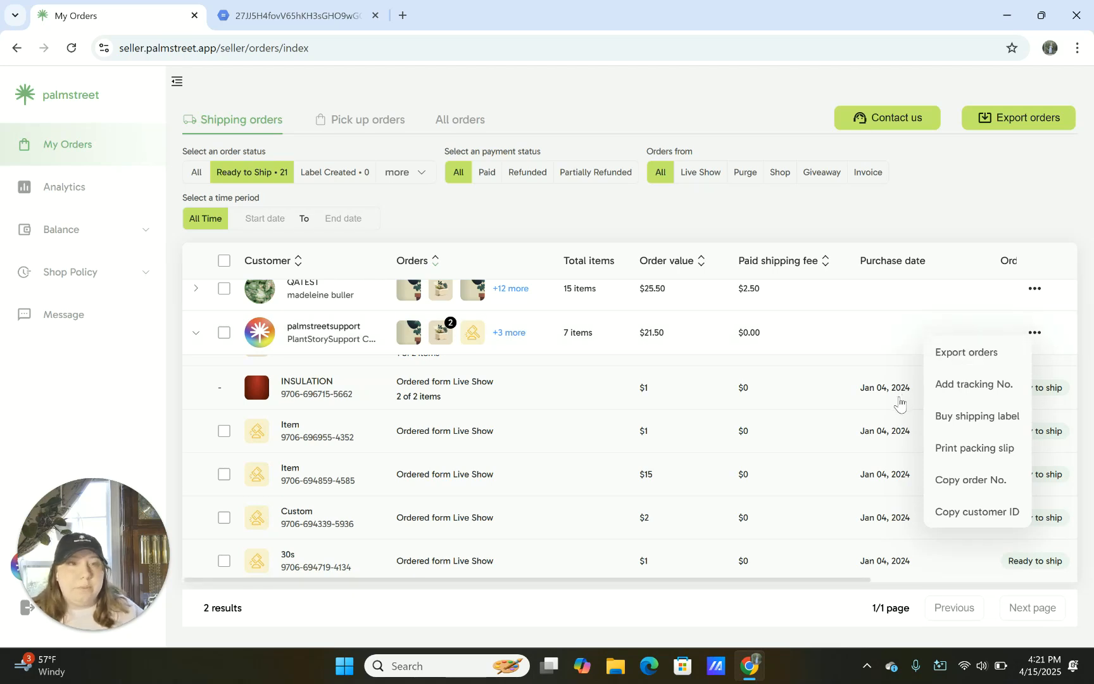
click(986, 384)
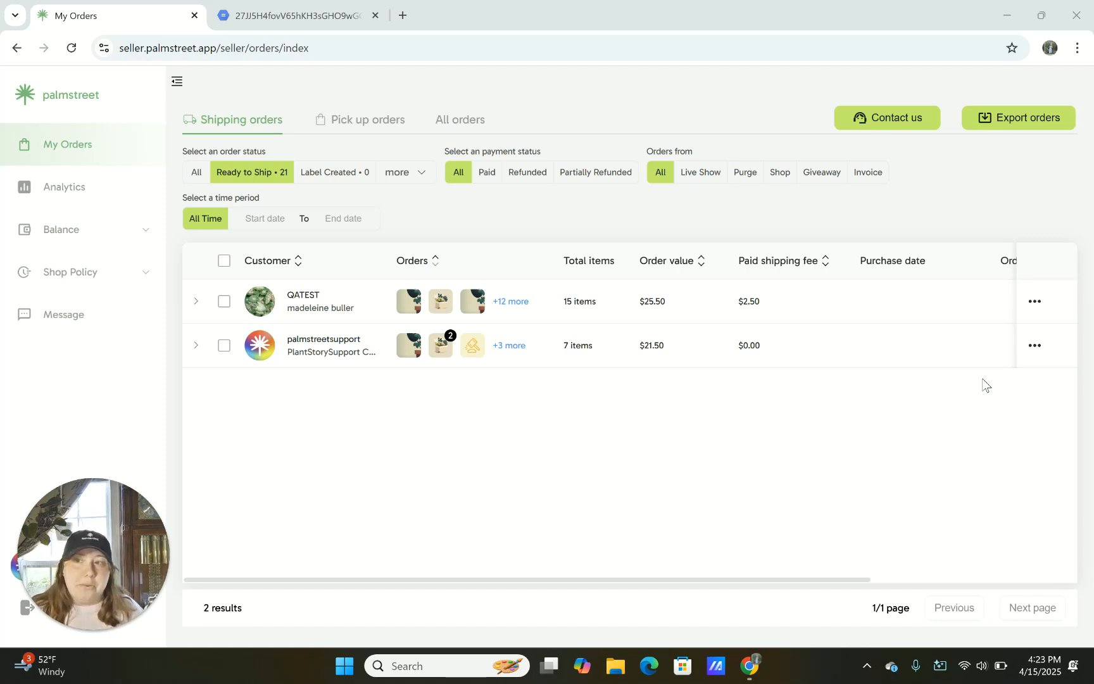
mouse_move(44, 242)
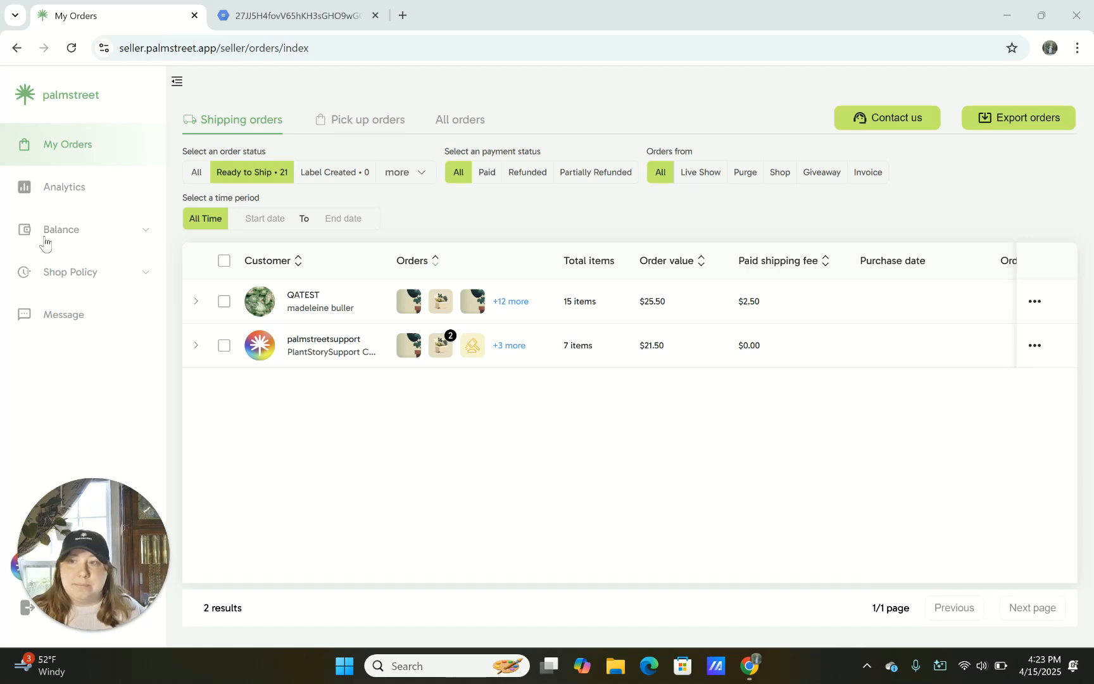
mouse_move(54, 241)
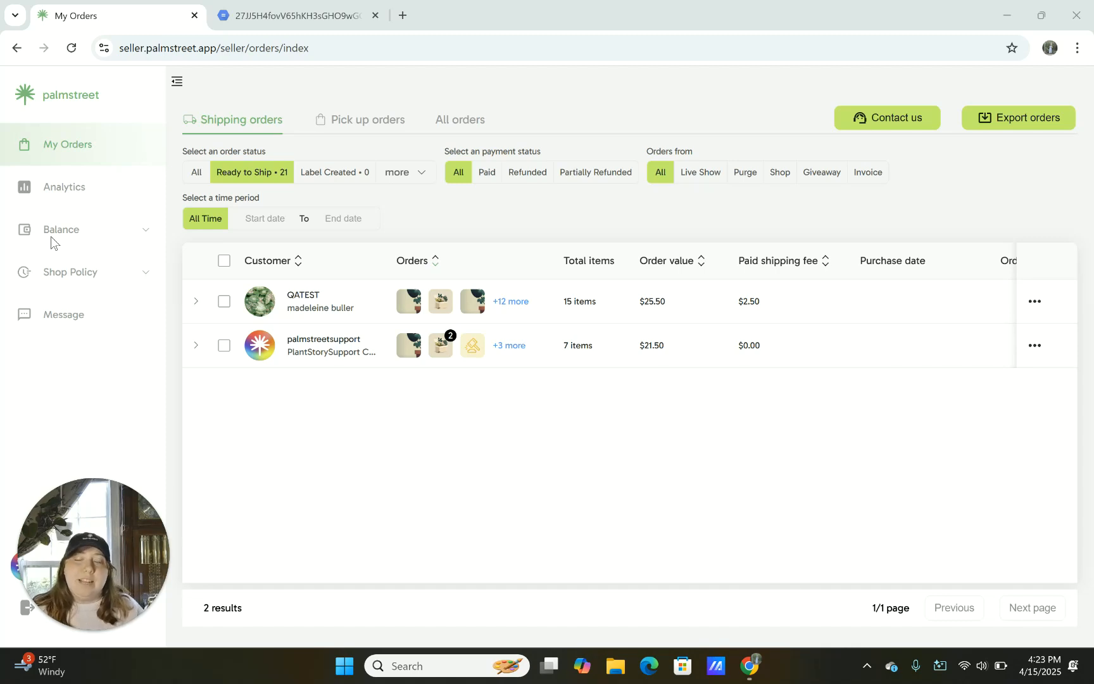
mouse_move(39, 248)
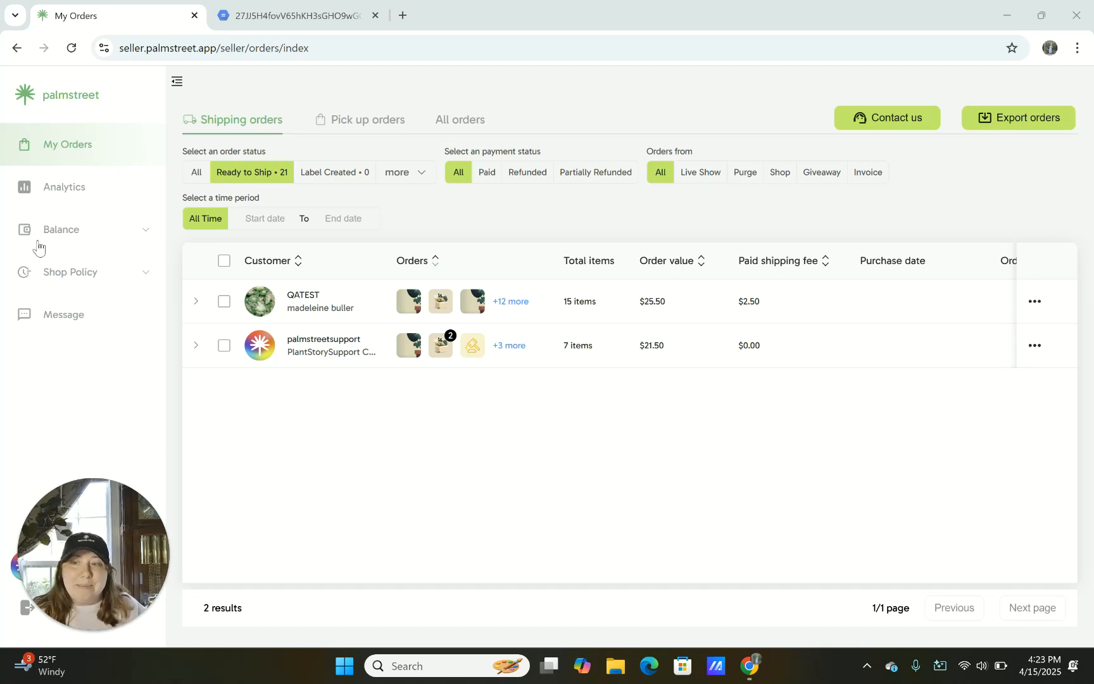